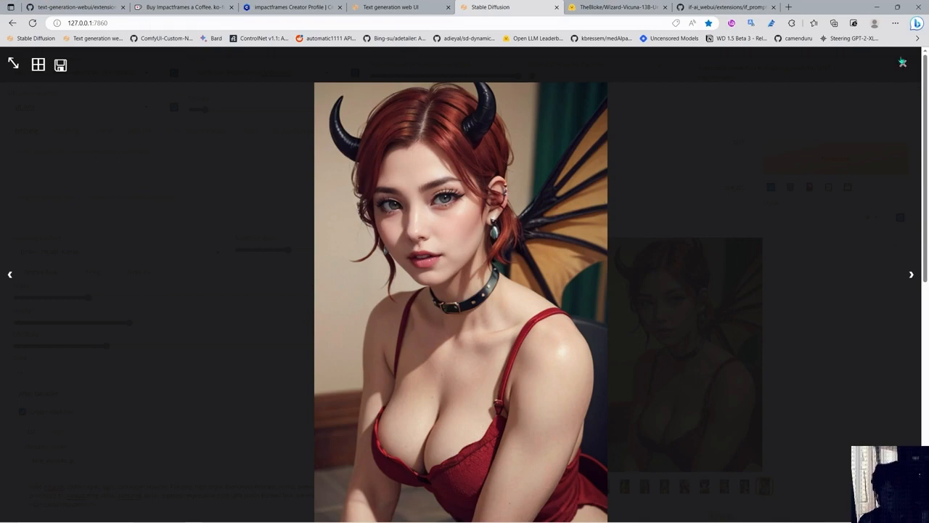
Close the enlarged result, view the black-outfit demon-woman image full size, then return to the gallery
left_click(903, 61)
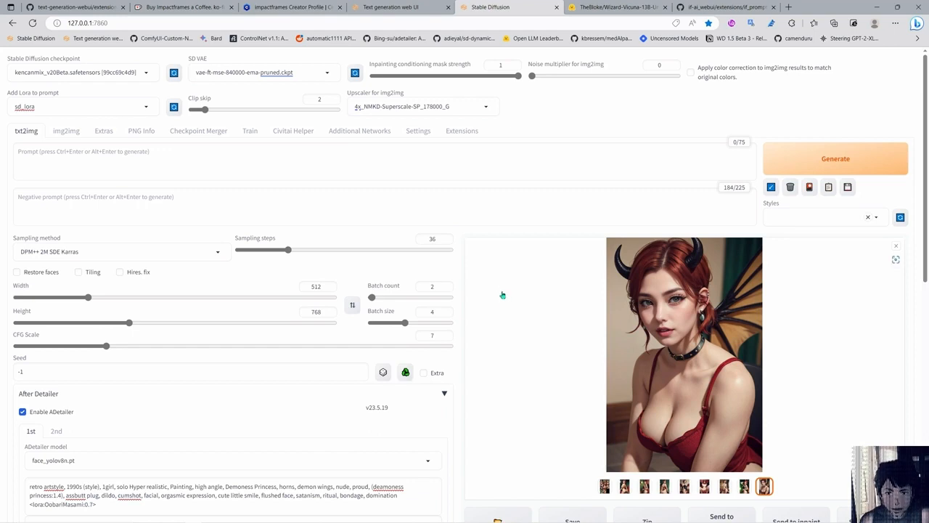
mouse_move(492, 292)
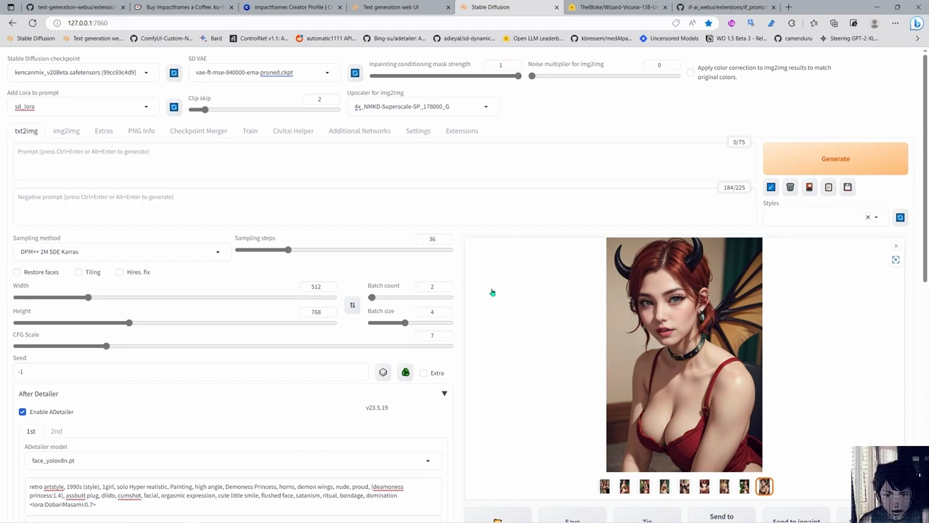
scroll("down", 3)
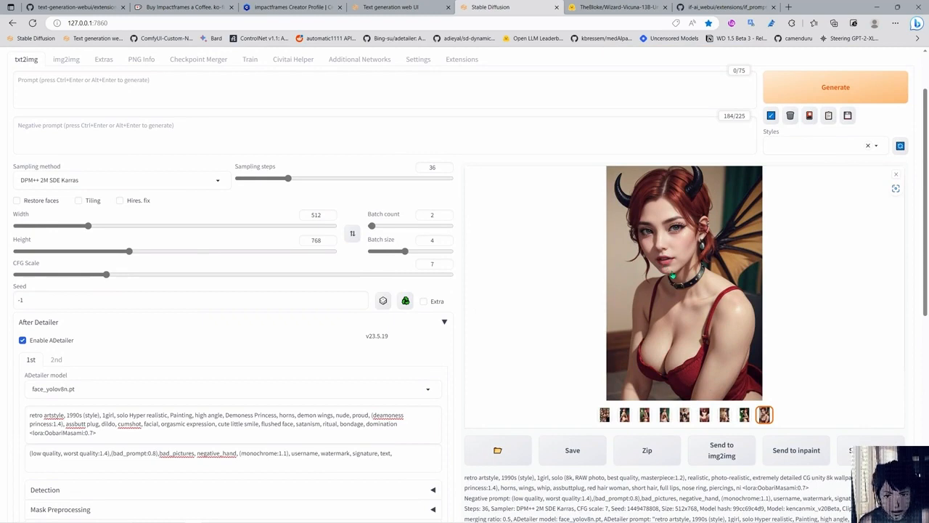
left_click(682, 283)
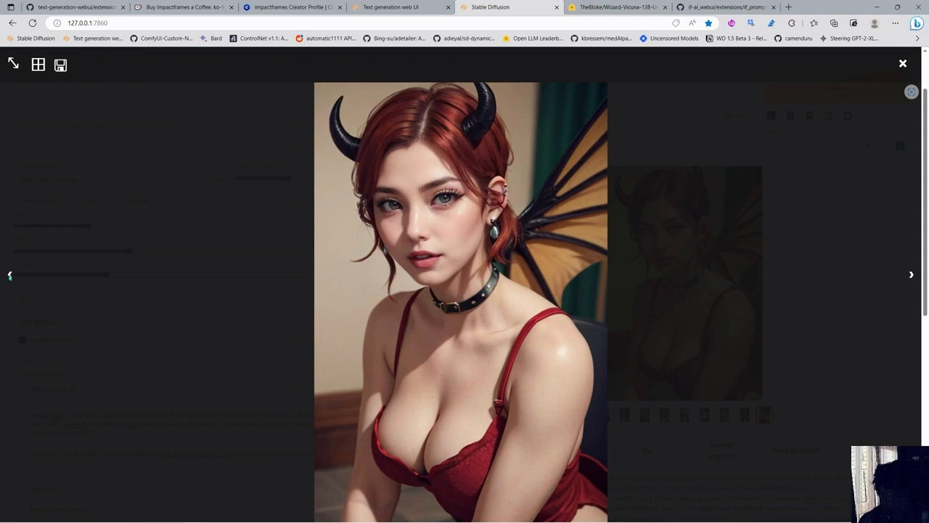
left_click(903, 64)
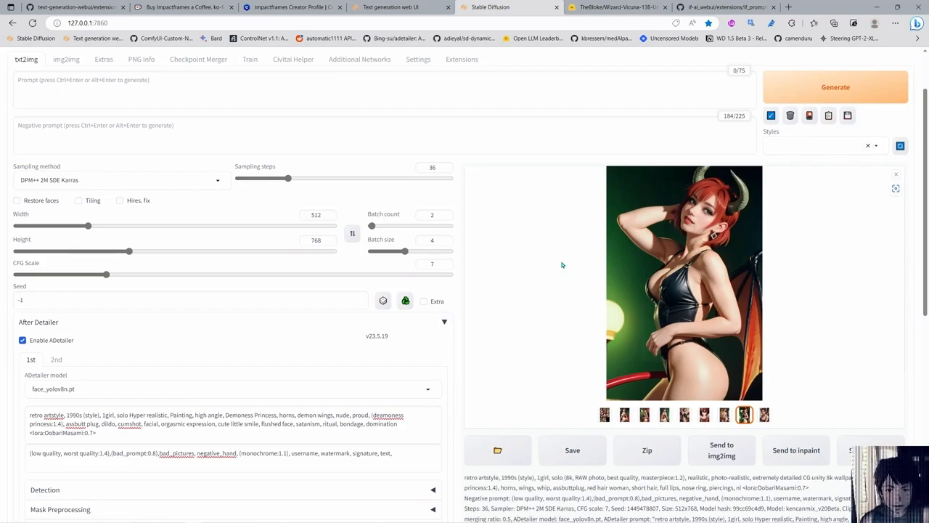
mouse_move(505, 256)
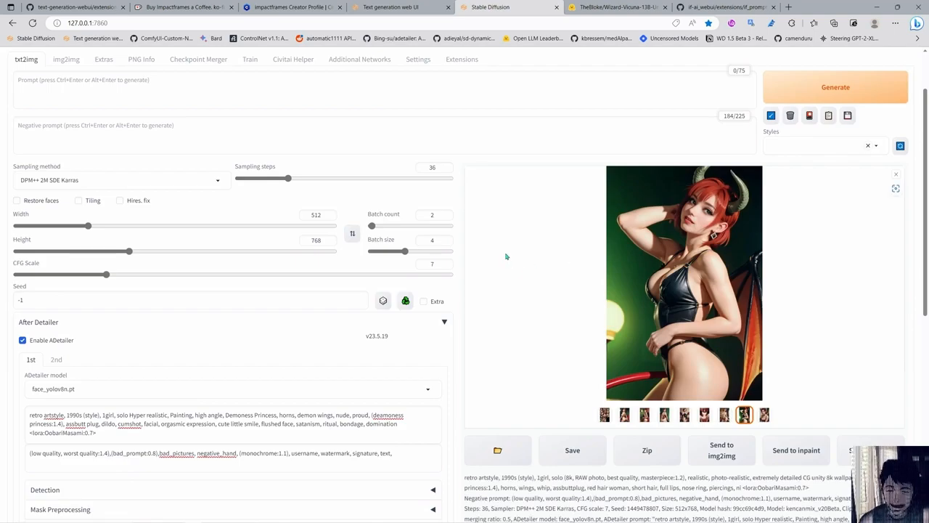
mouse_move(511, 273)
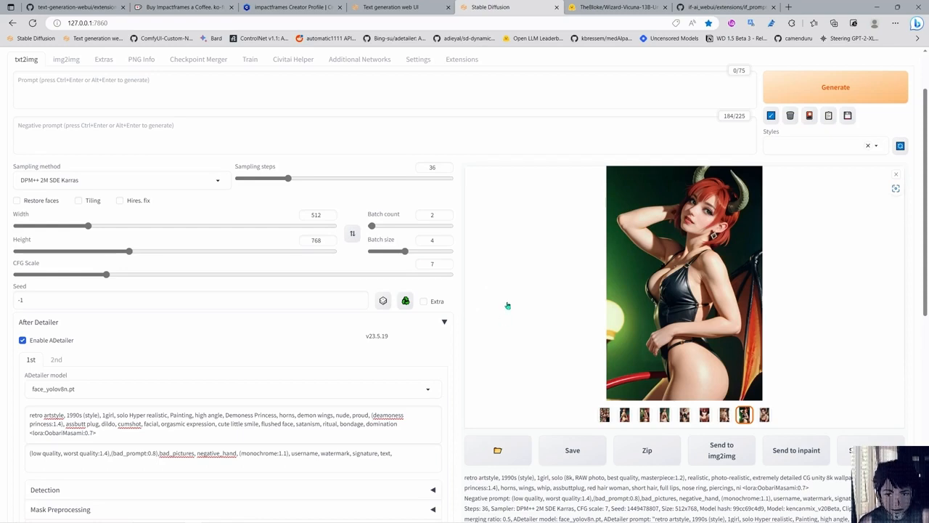
mouse_move(501, 301)
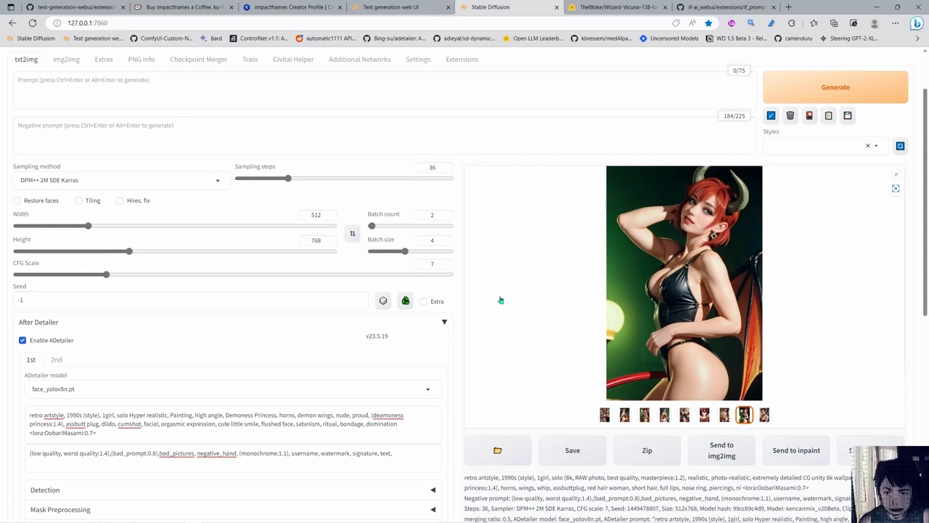
mouse_move(461, 313)
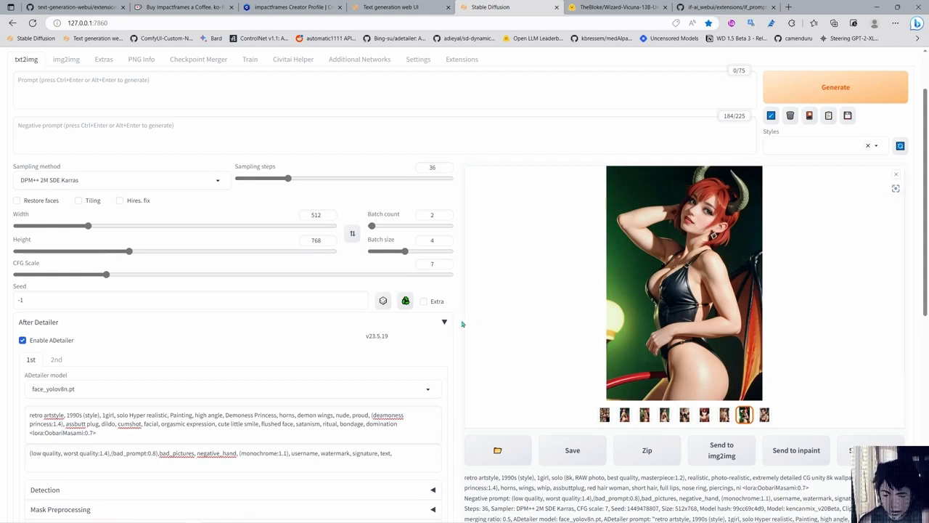
mouse_move(462, 341)
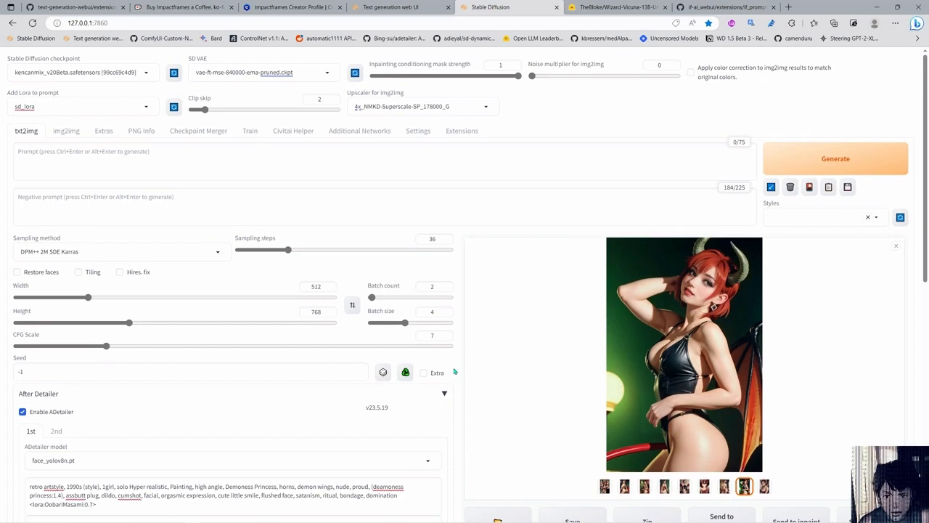
scroll("down", 3)
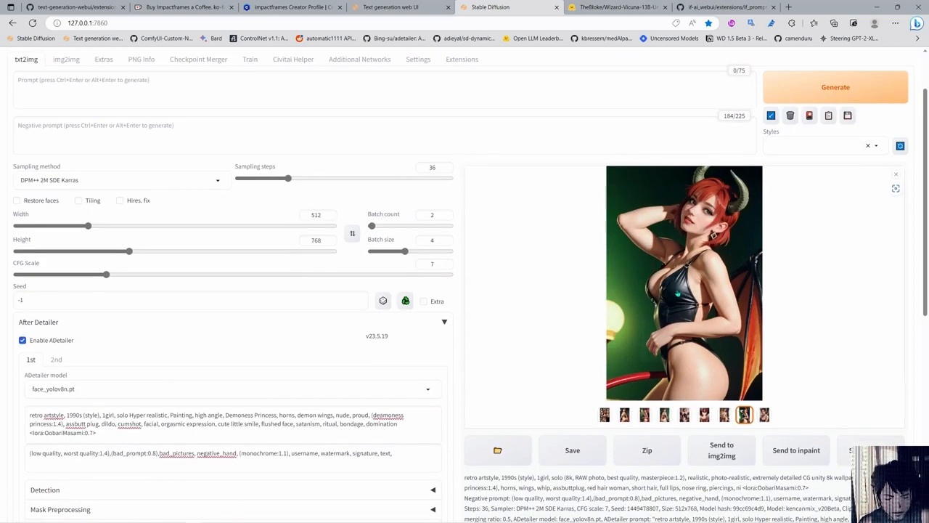
scroll("up", 3)
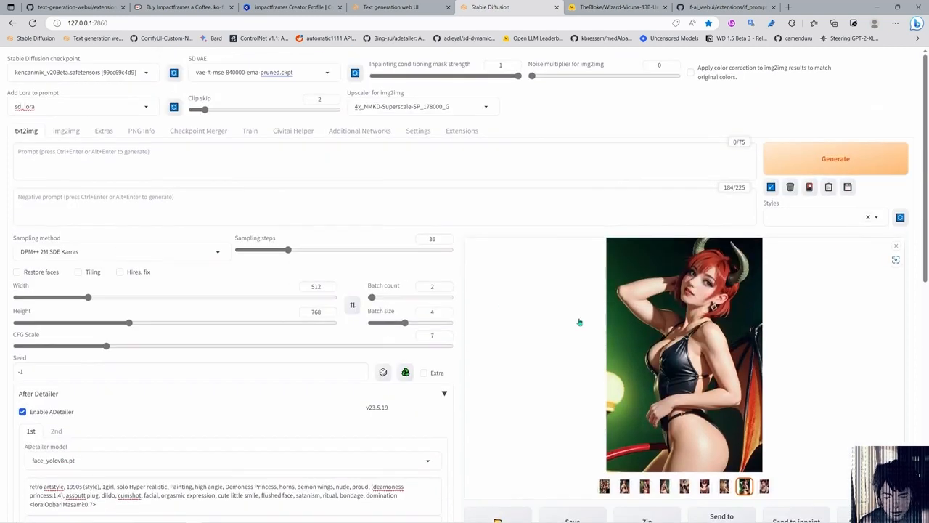
scroll("down", 3)
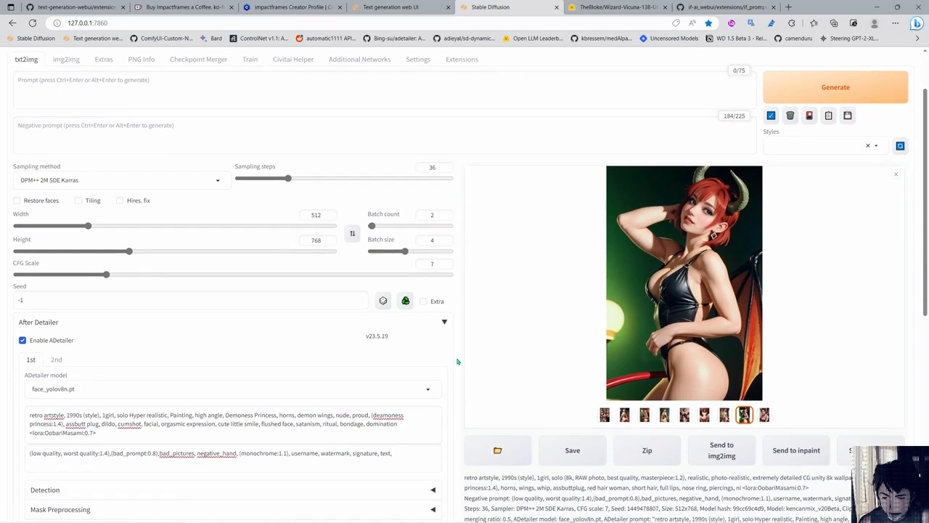
scroll("up", 3)
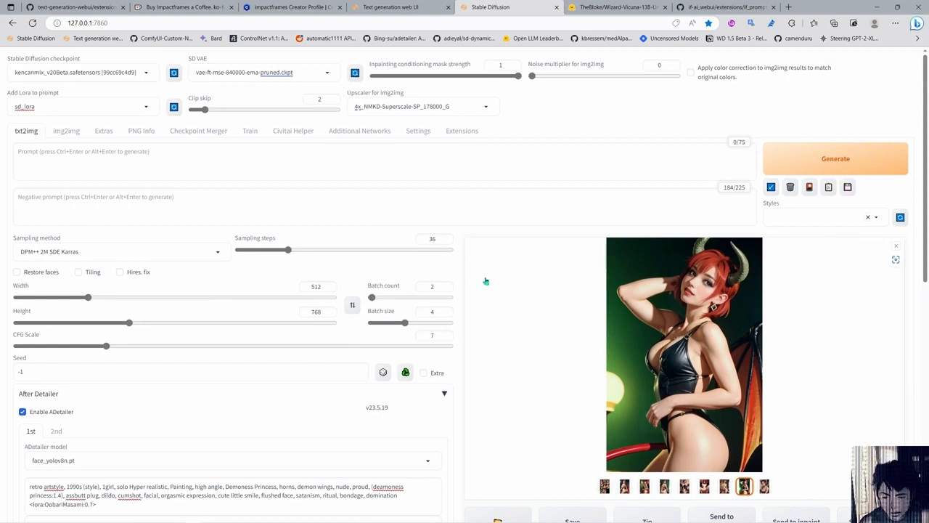
mouse_move(462, 274)
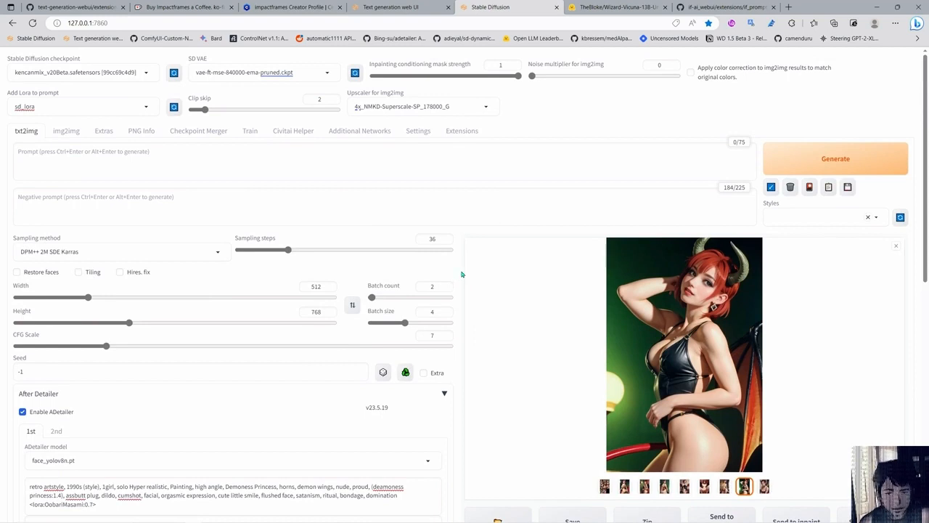
mouse_move(554, 323)
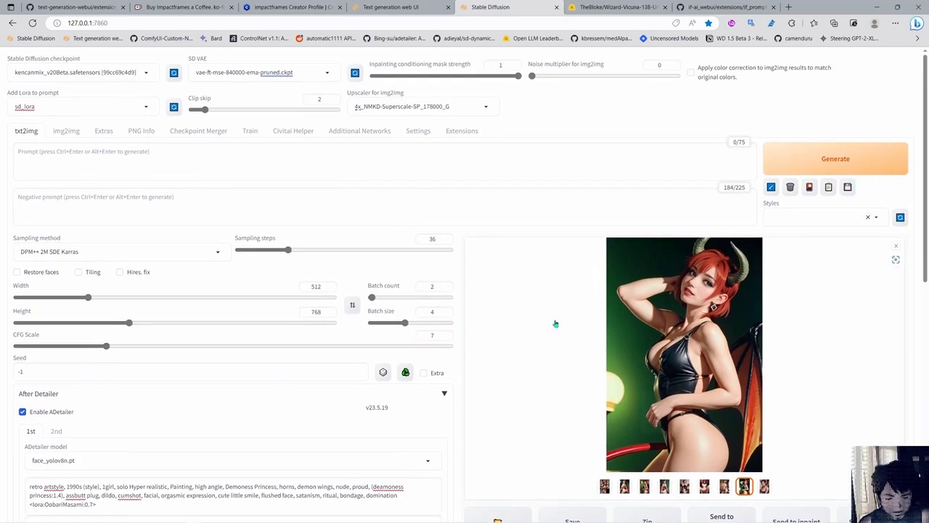
mouse_move(464, 299)
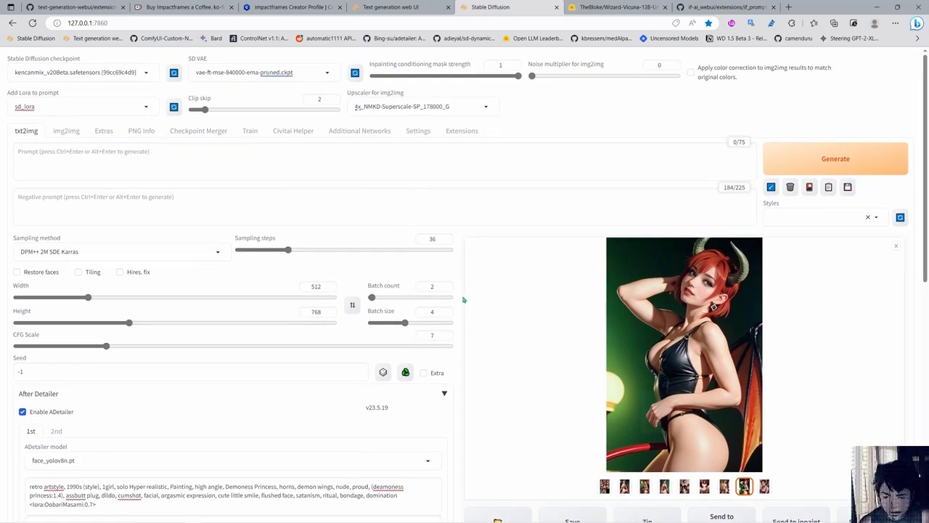
mouse_move(461, 312)
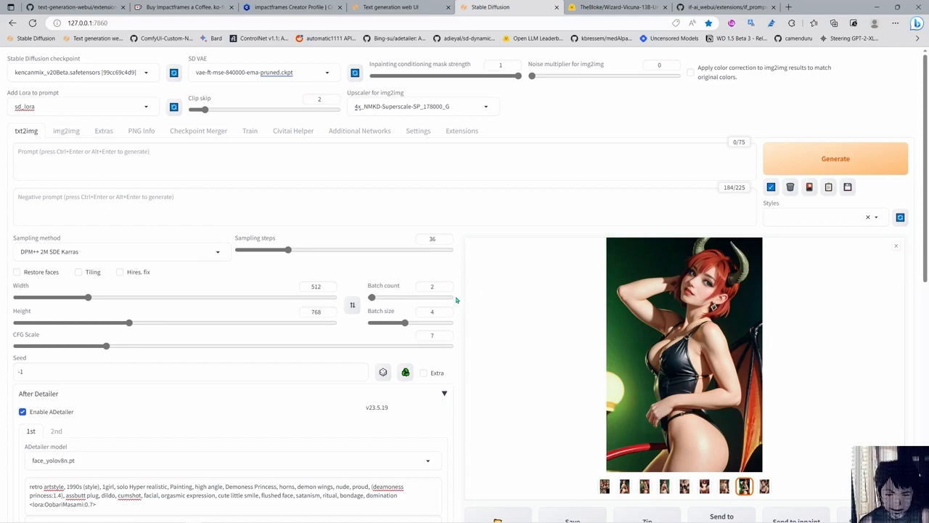
scroll("down", 3)
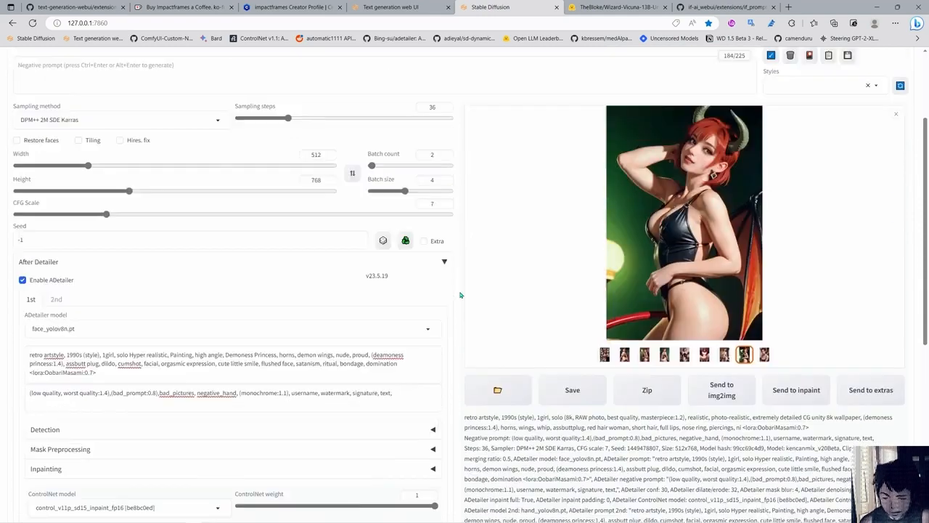
scroll("up", 3)
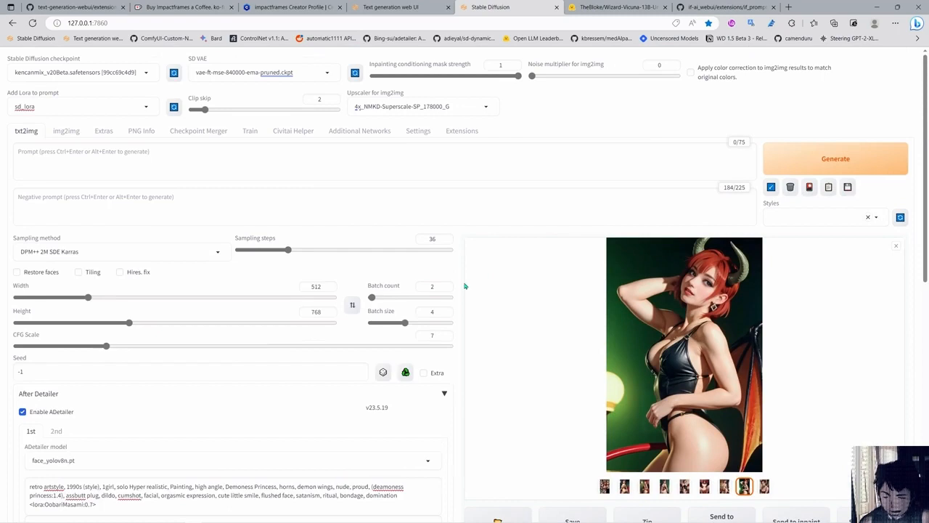
scroll("down", 3)
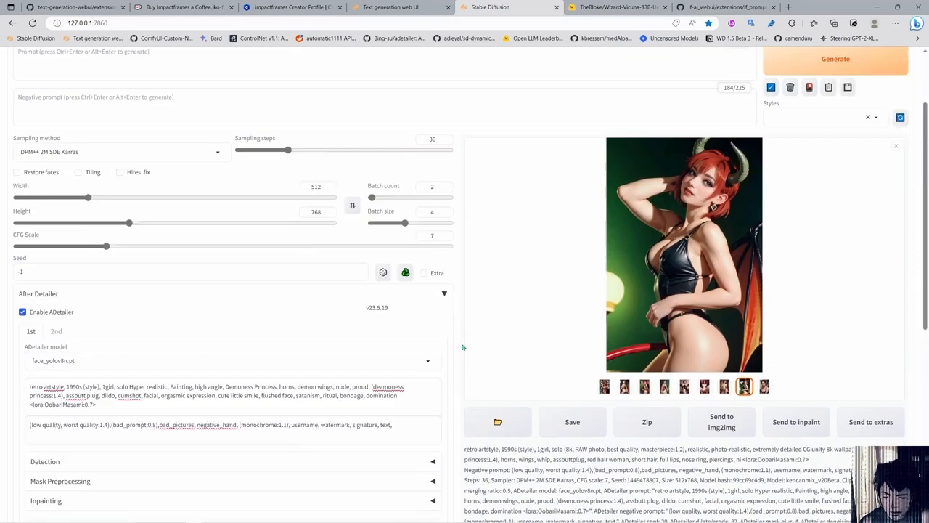
scroll("up", 3)
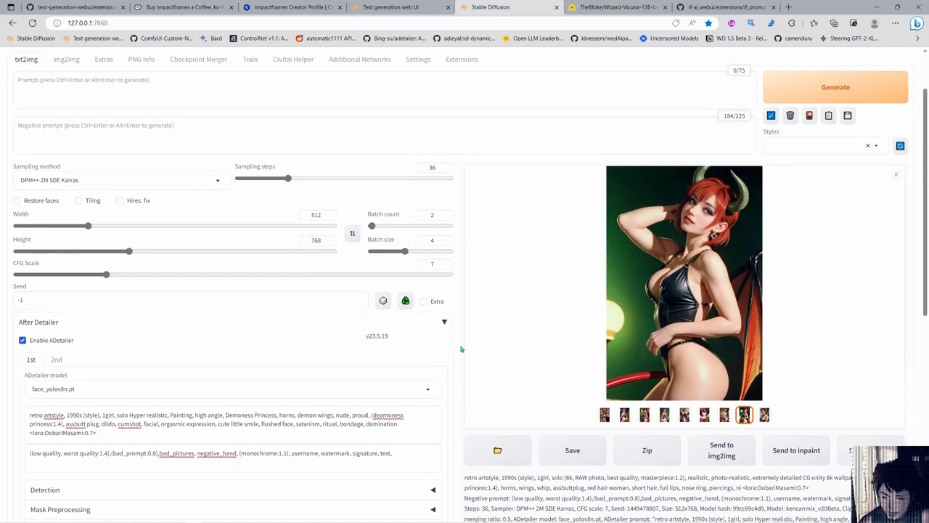
scroll("down", 3)
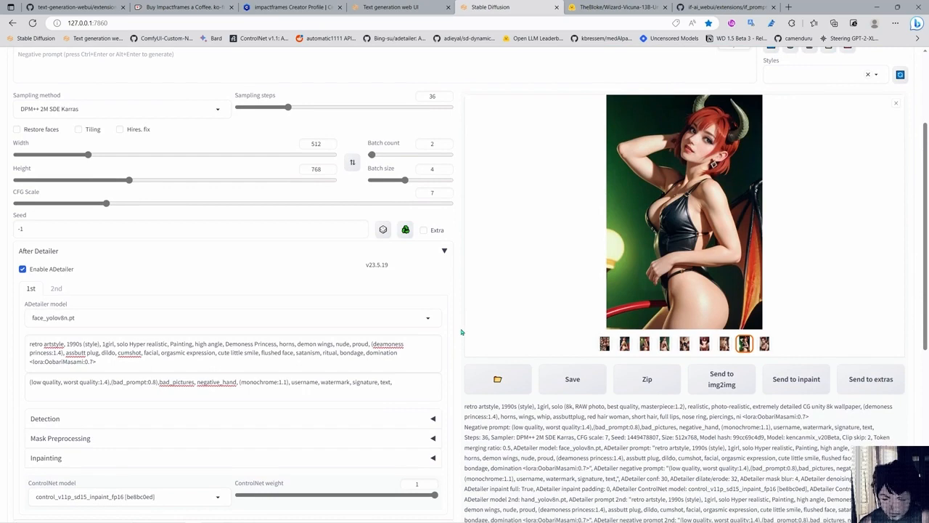
scroll("up", 3)
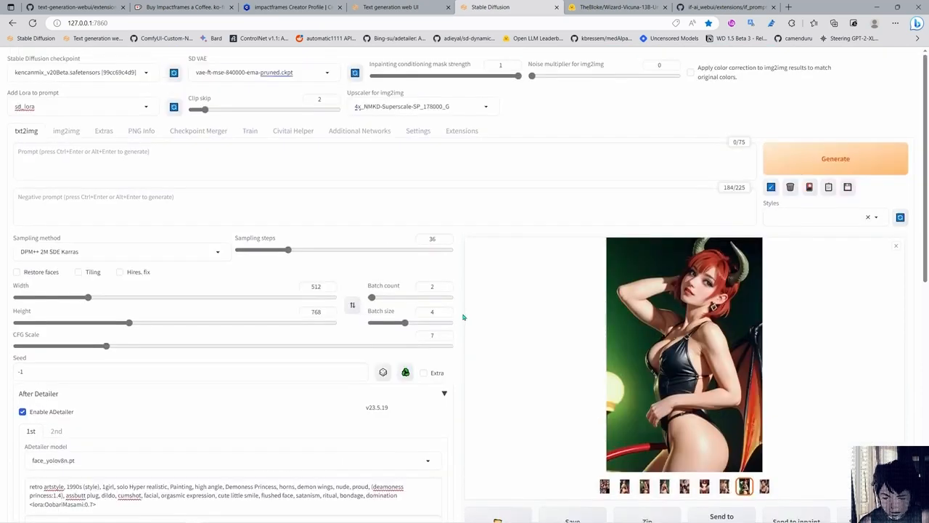
scroll("down", 3)
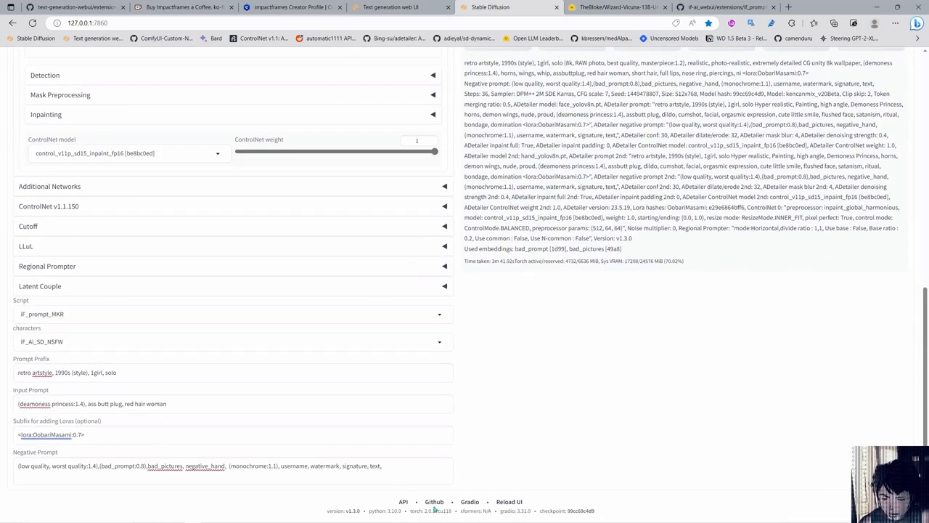
scroll("up", 3)
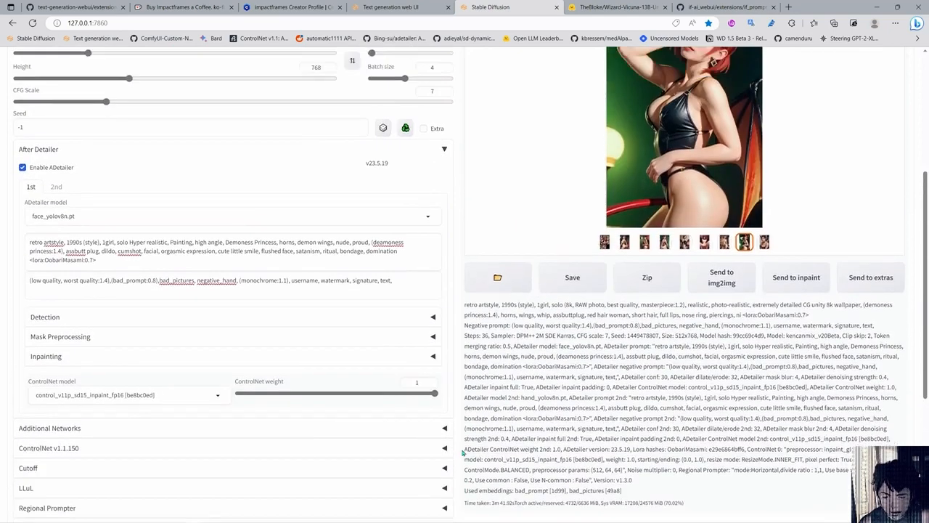
scroll("up", 3)
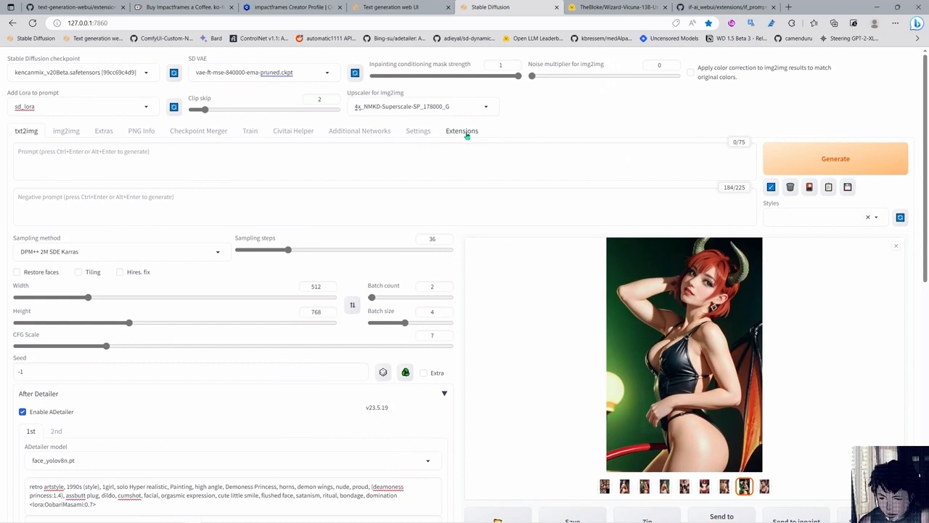
Go to the Extensions page, then to the Settings page showing the IF_promptMKR character path
left_click(462, 130)
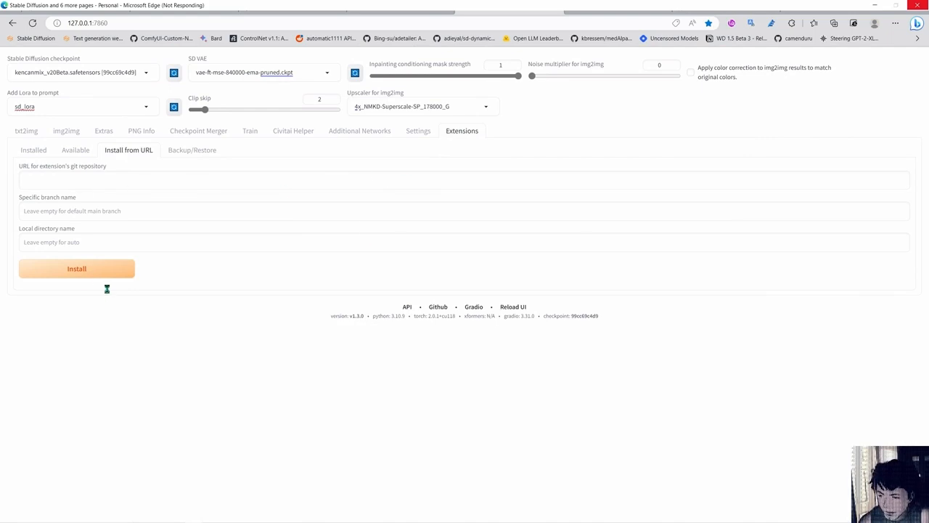
left_click(418, 131)
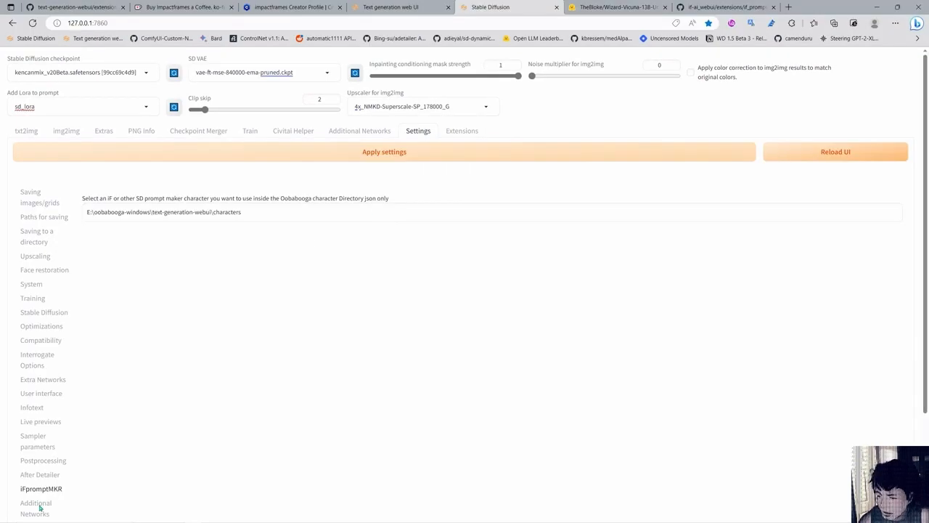
mouse_move(265, 188)
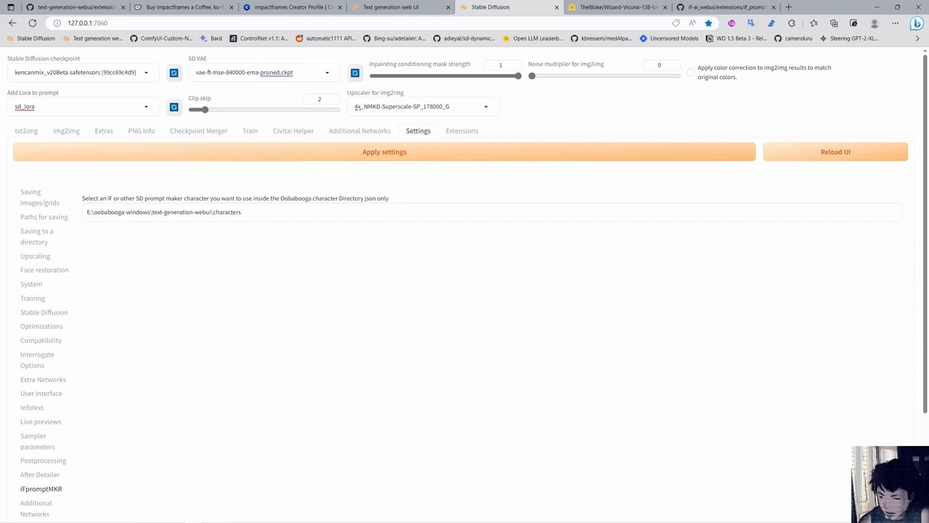
mouse_move(119, 517)
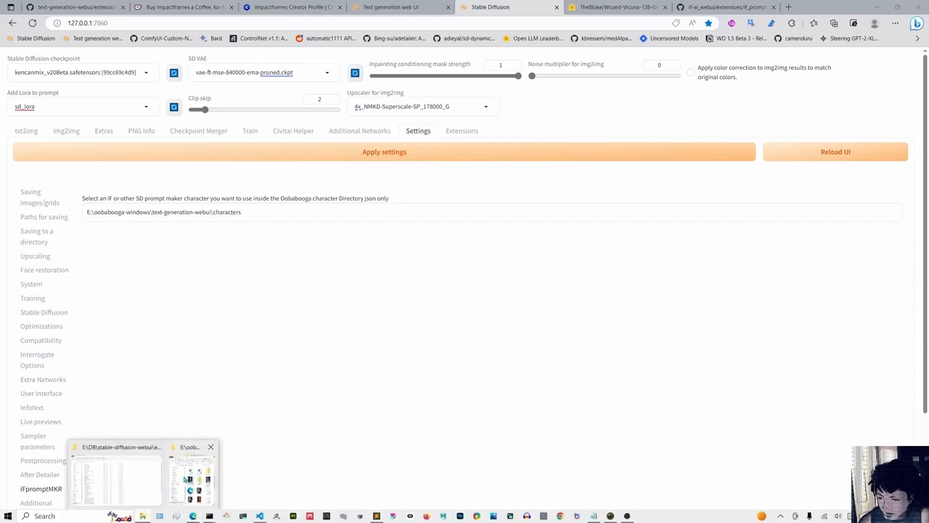
Reveal the characters folder path in File Explorer and look through its character files
left_click(190, 476)
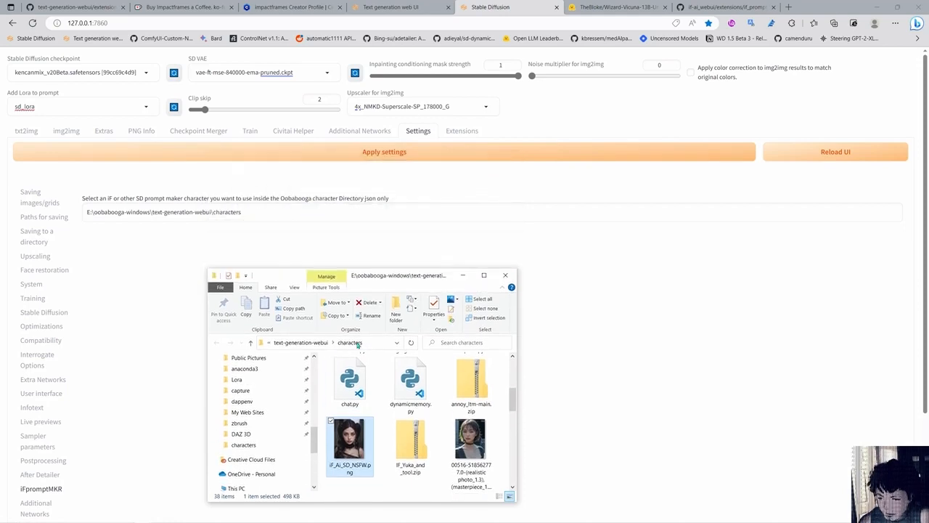
left_click(327, 343)
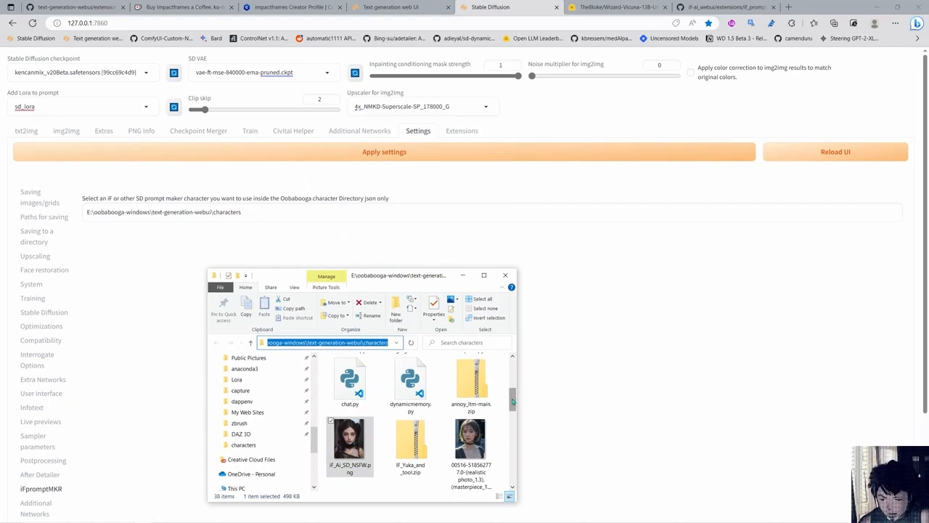
scroll("down", 3)
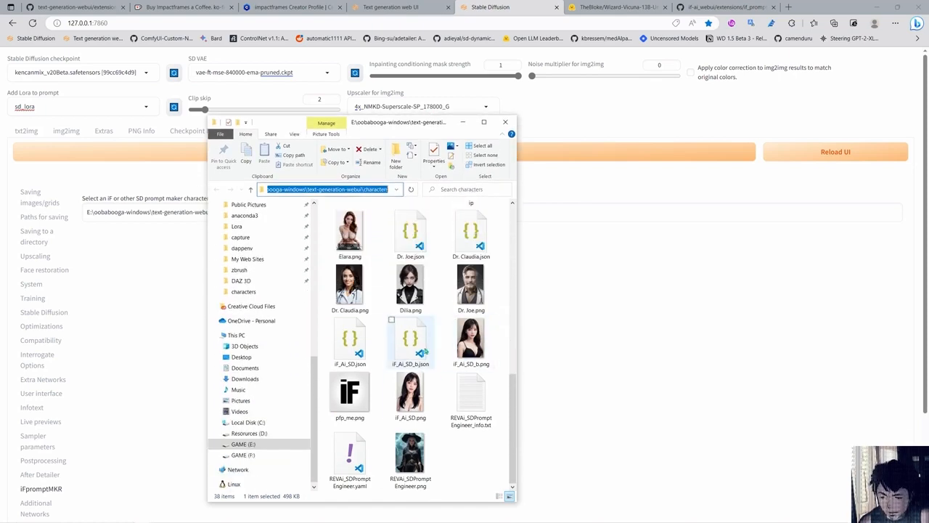
mouse_move(370, 312)
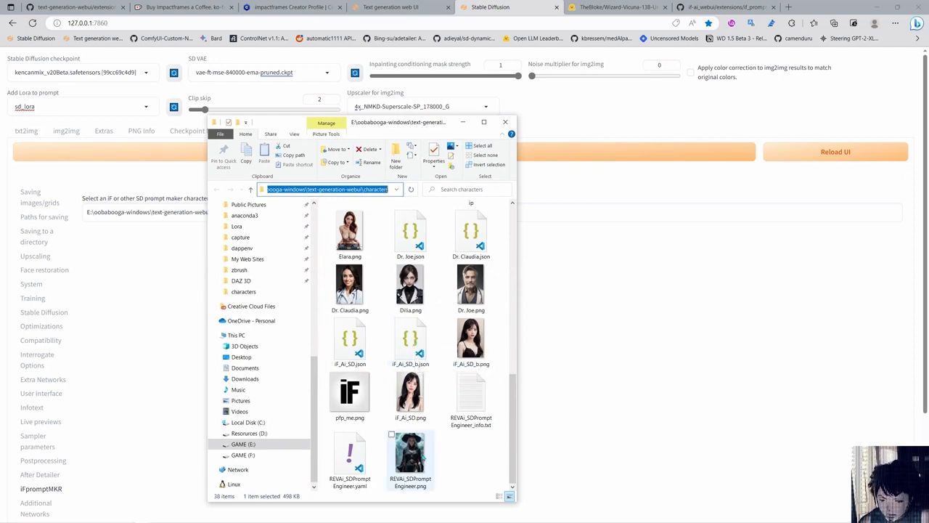
mouse_move(349, 461)
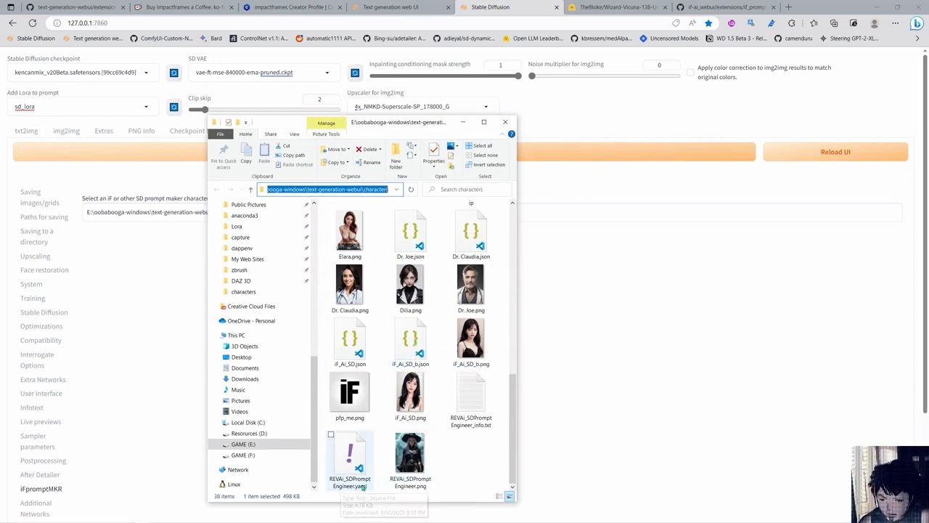
mouse_move(410, 453)
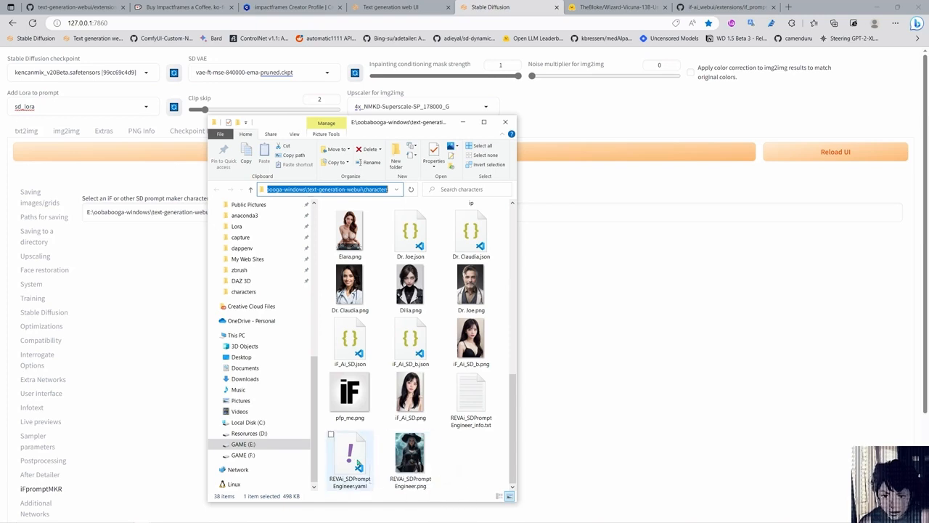
mouse_move(350, 457)
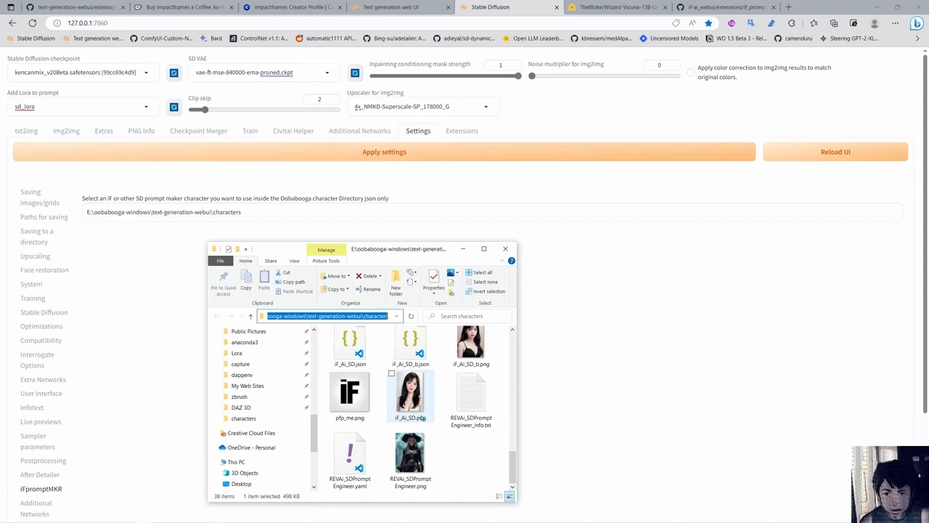
scroll("up", 3)
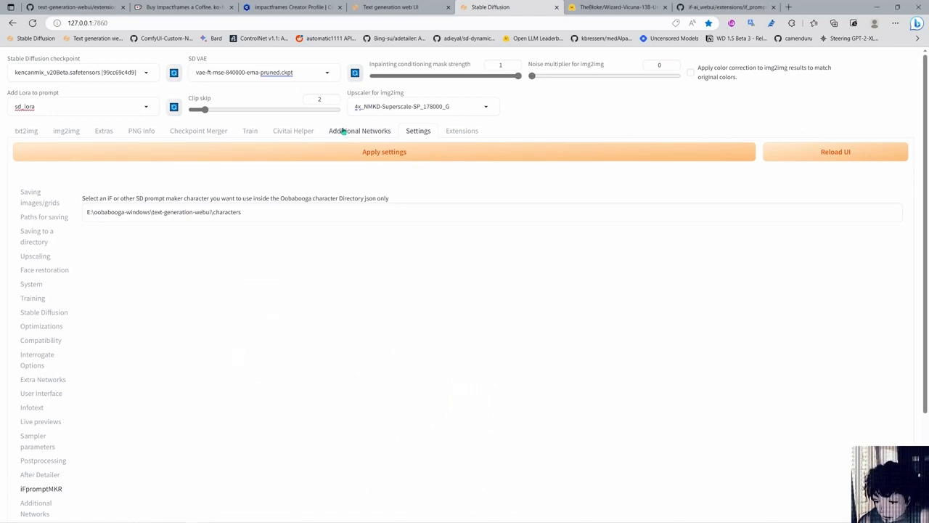
Return to txt2img and bring the iF_prompt_MKR script panel with the IF_AI_SD_NSFW character into view
left_click(26, 130)
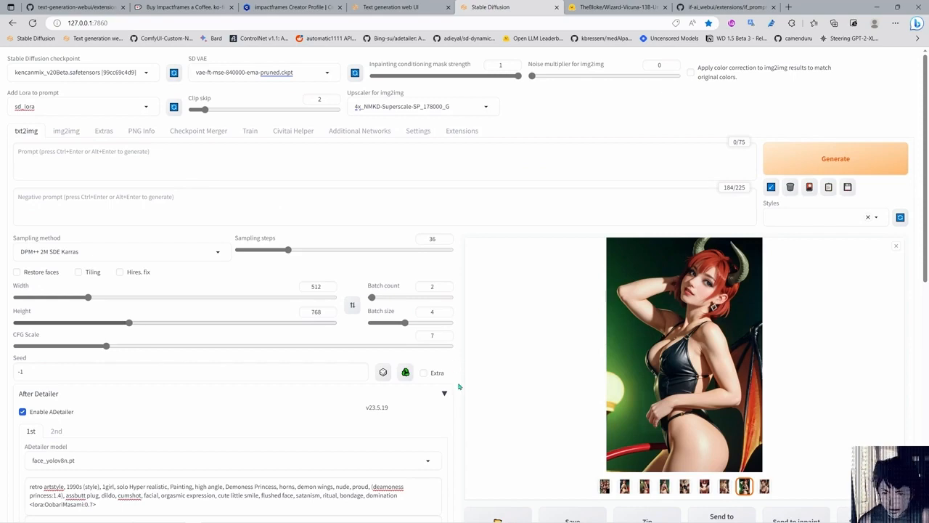
scroll("down", 3)
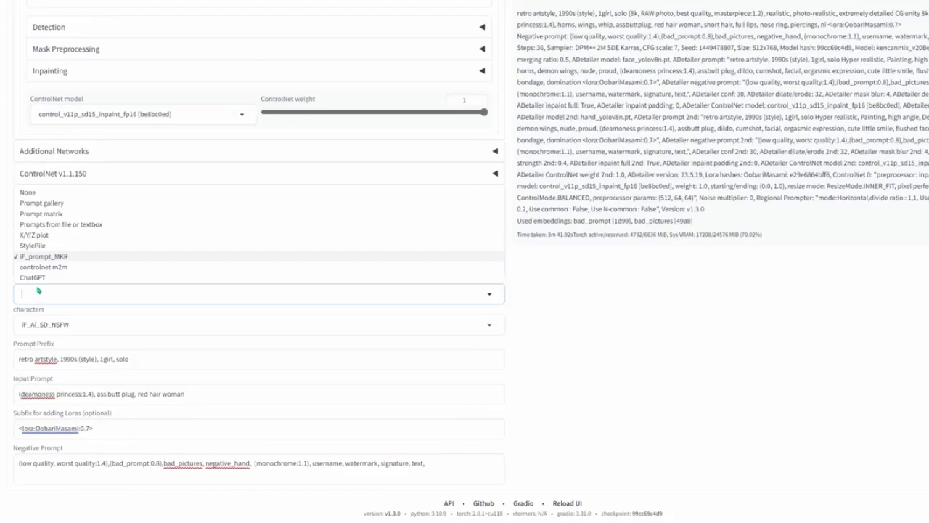
scroll("down", 3)
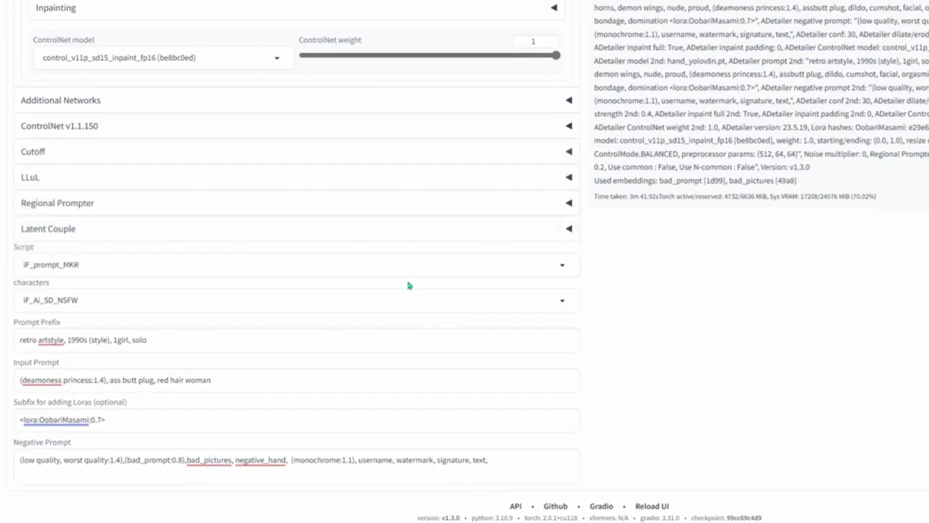
left_click(296, 299)
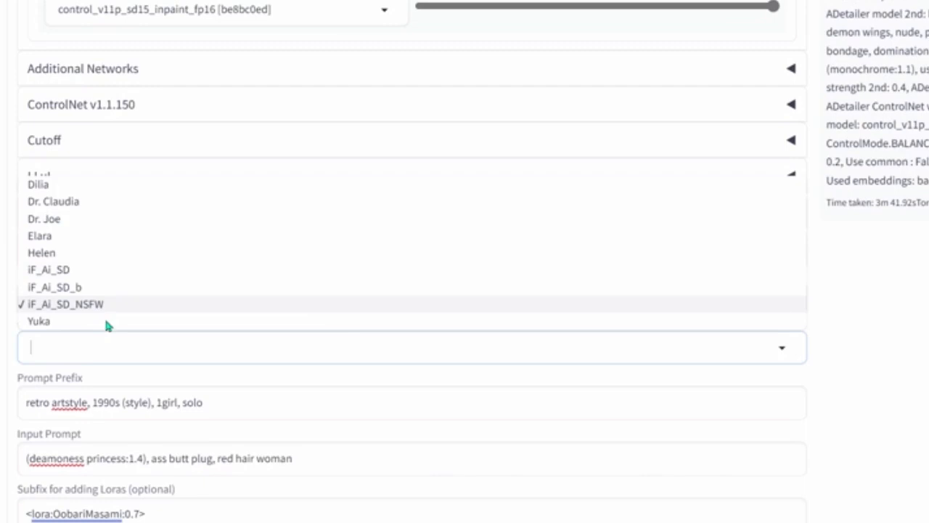
left_click(67, 303)
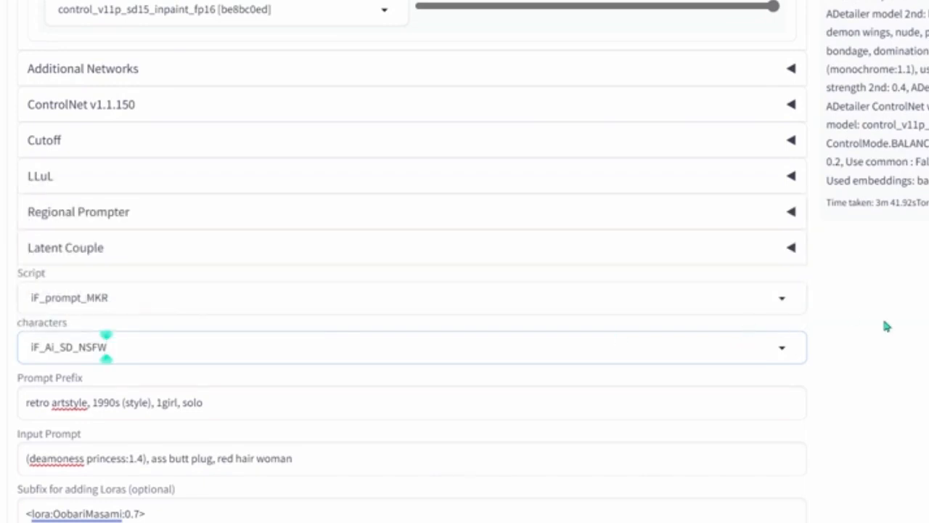
scroll("down", 3)
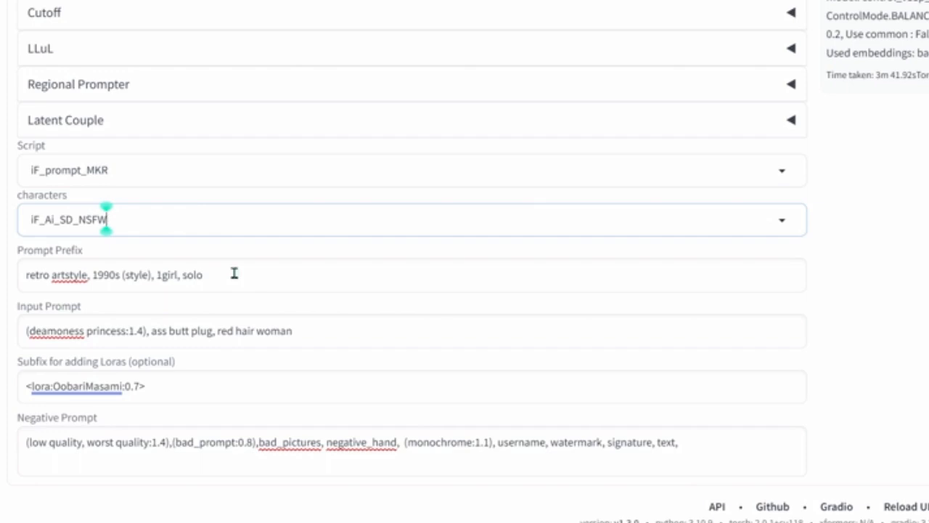
mouse_move(200, 280)
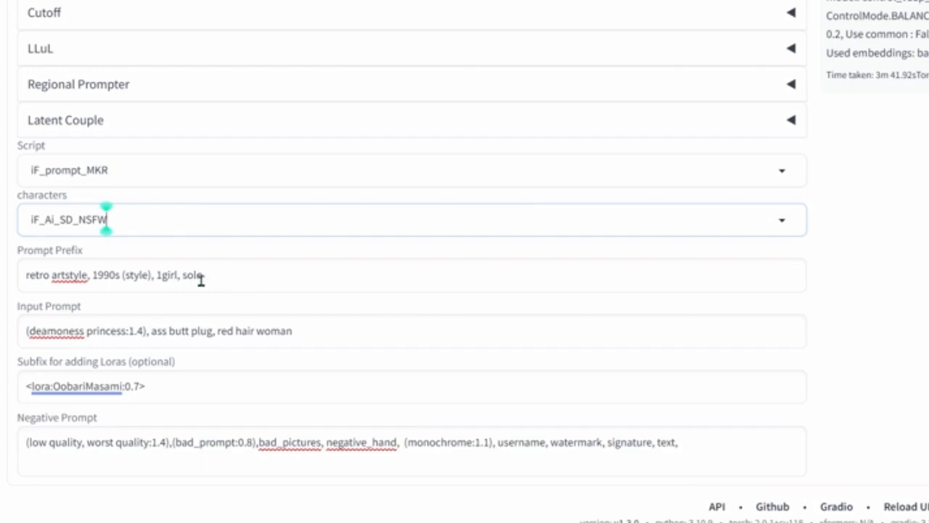
double_click(192, 274)
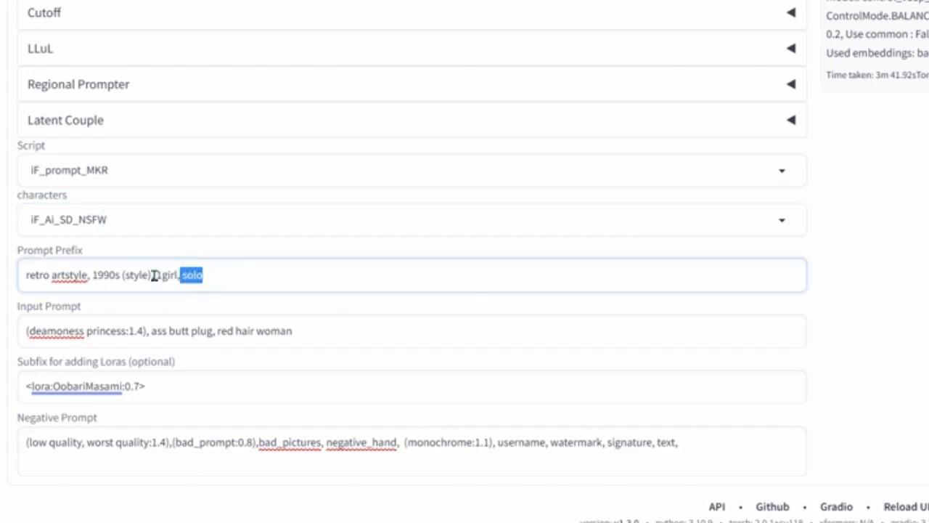
type("1girl,")
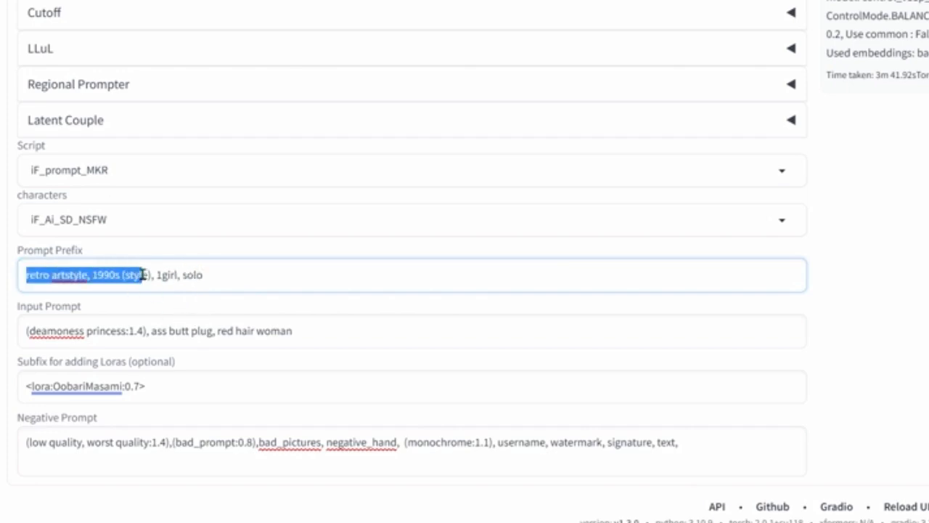
left_click(218, 331)
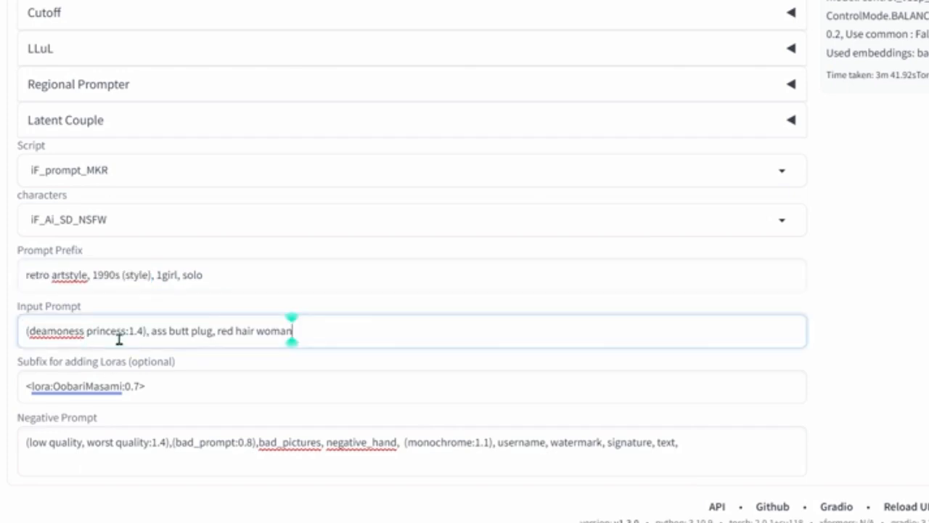
mouse_move(198, 331)
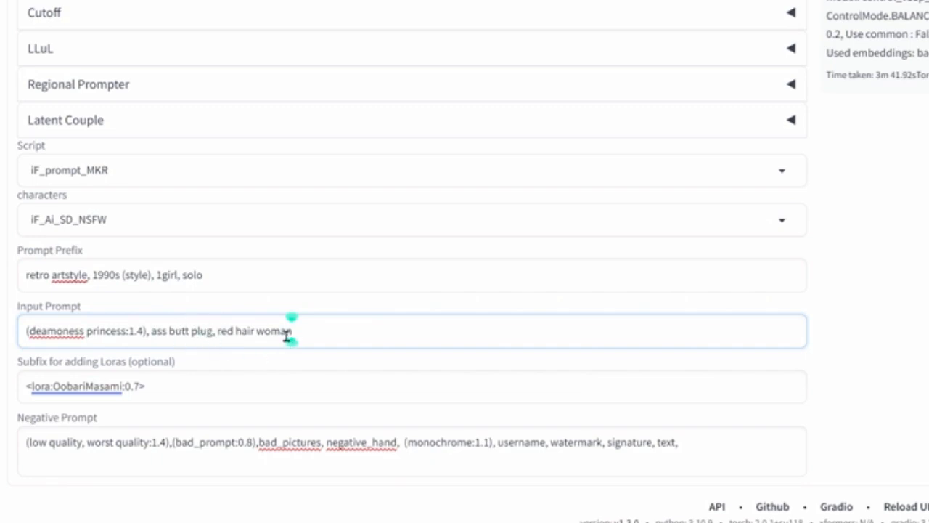
mouse_move(356, 334)
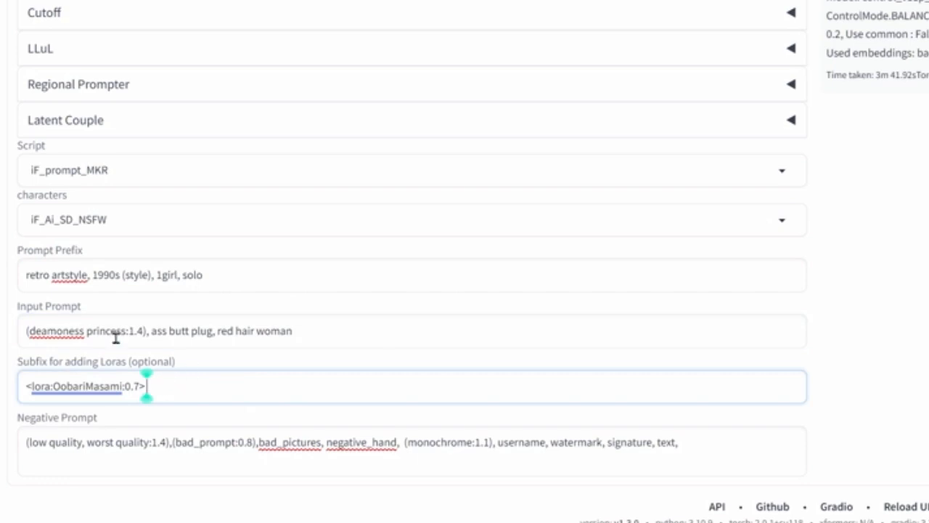
mouse_move(163, 378)
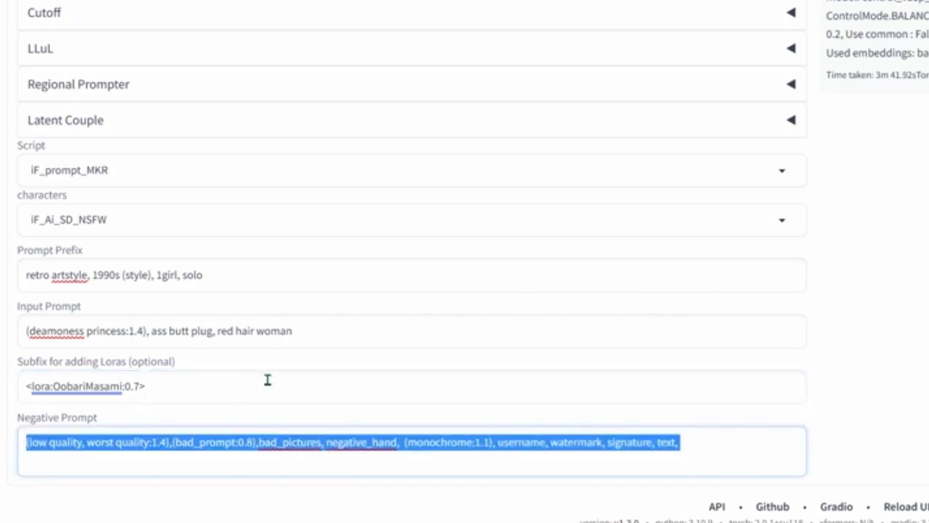
left_click(328, 331)
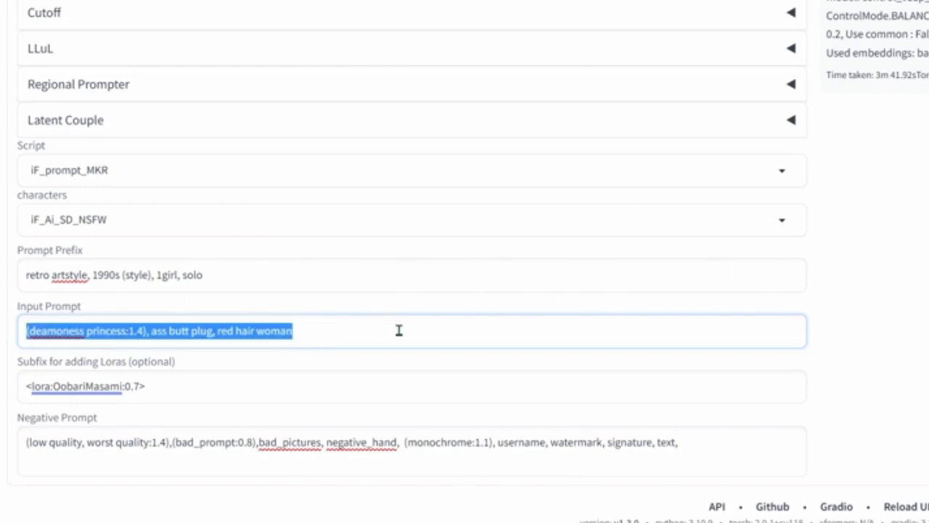
mouse_move(320, 349)
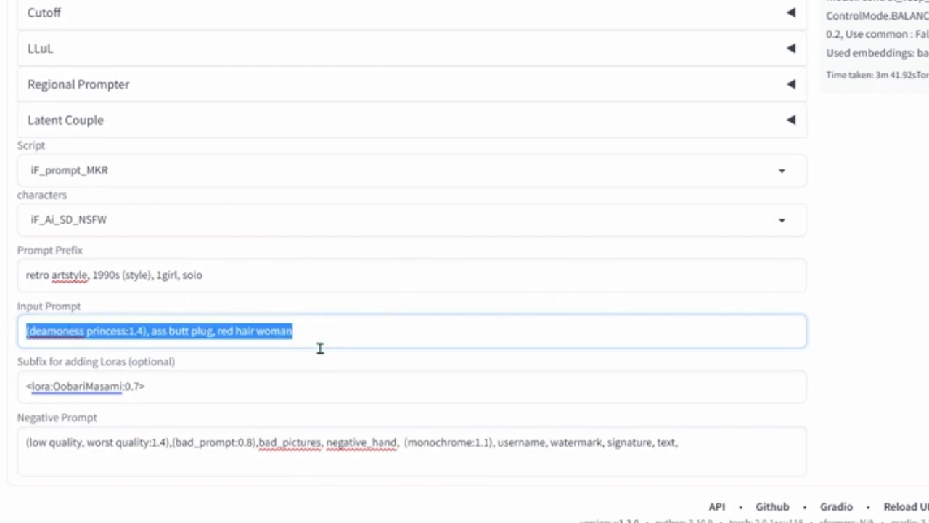
mouse_move(302, 357)
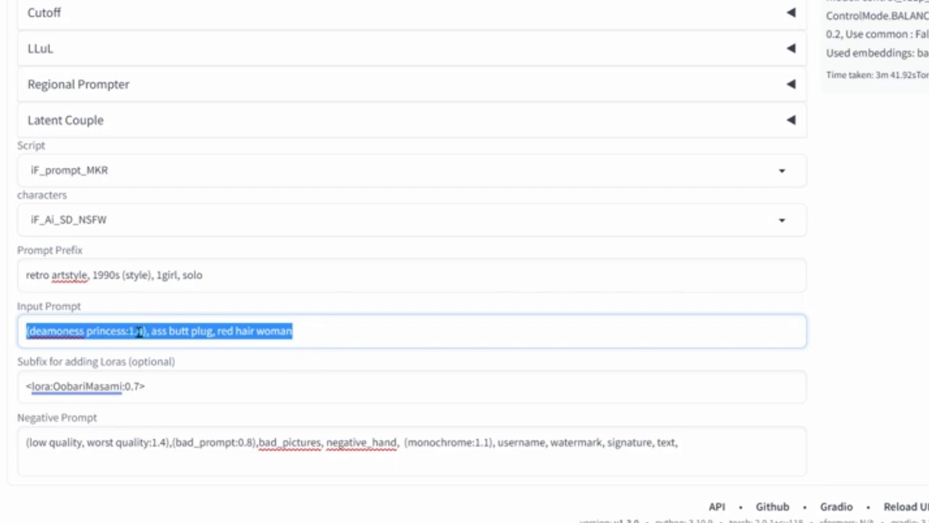
left_click(137, 331)
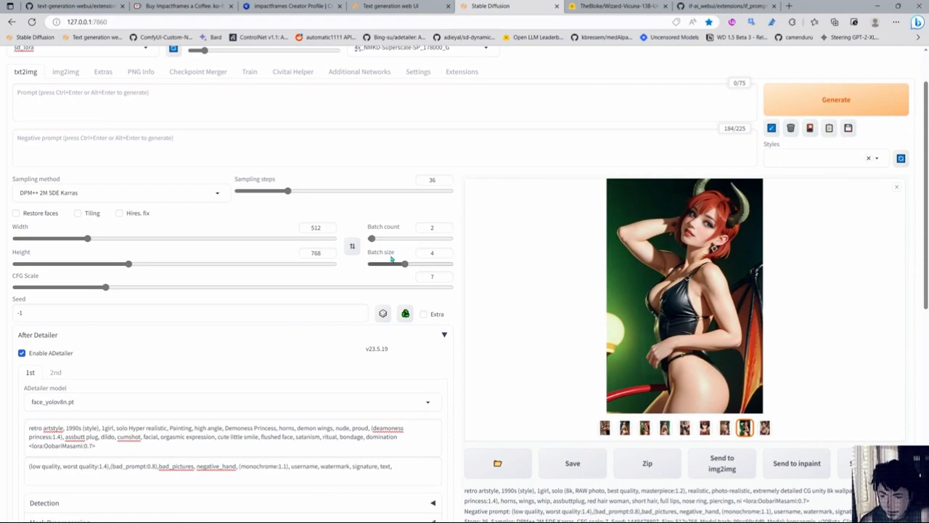
scroll("down", 3)
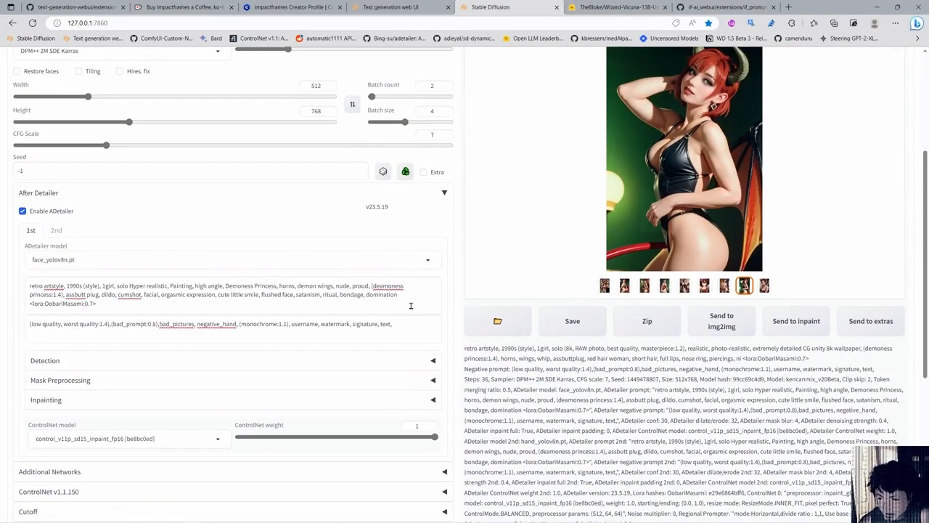
scroll("down", 3)
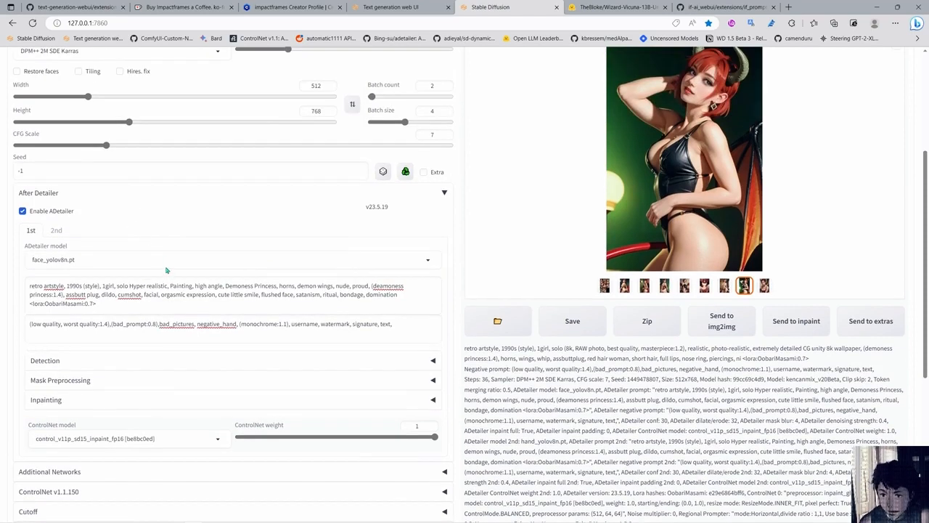
mouse_move(128, 273)
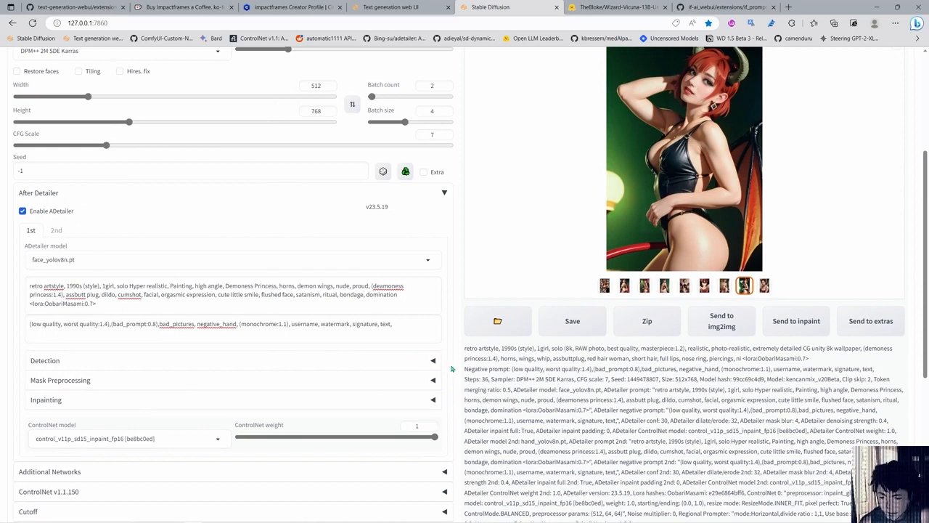
scroll("up", 3)
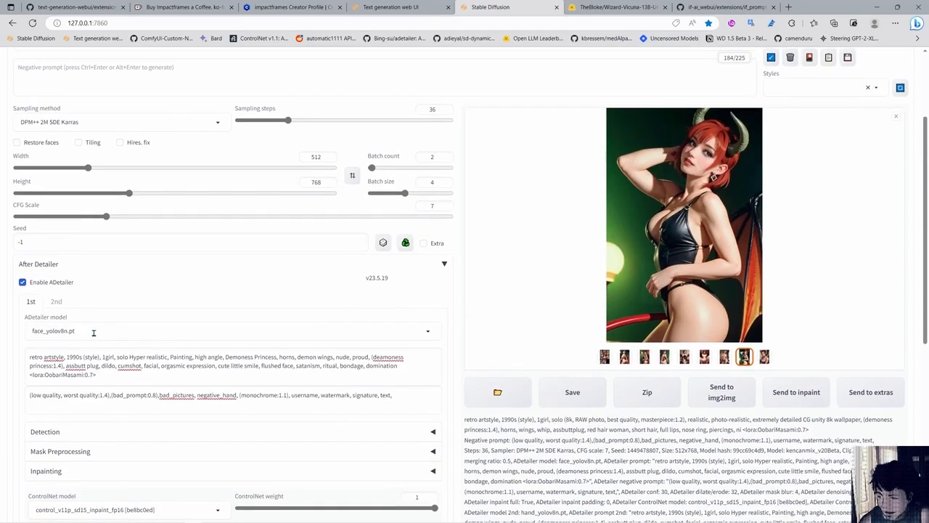
left_click(232, 331)
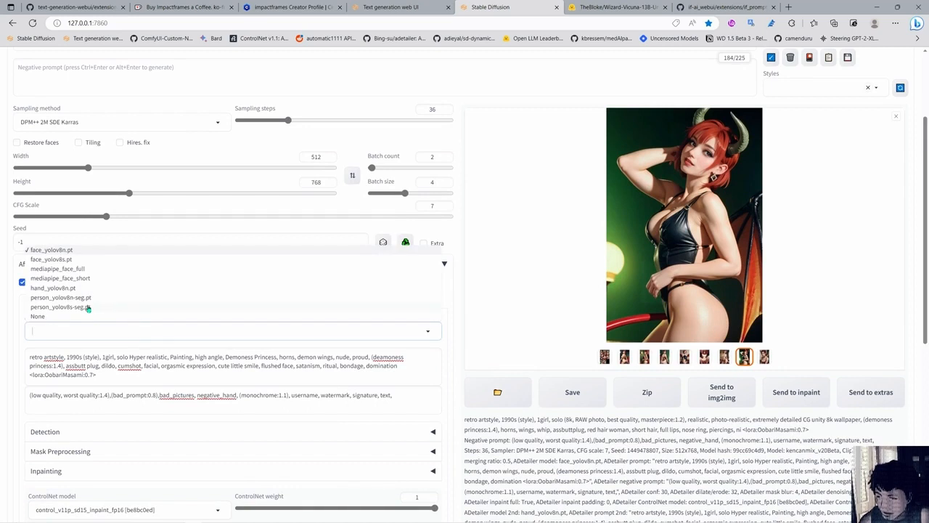
mouse_move(20, 323)
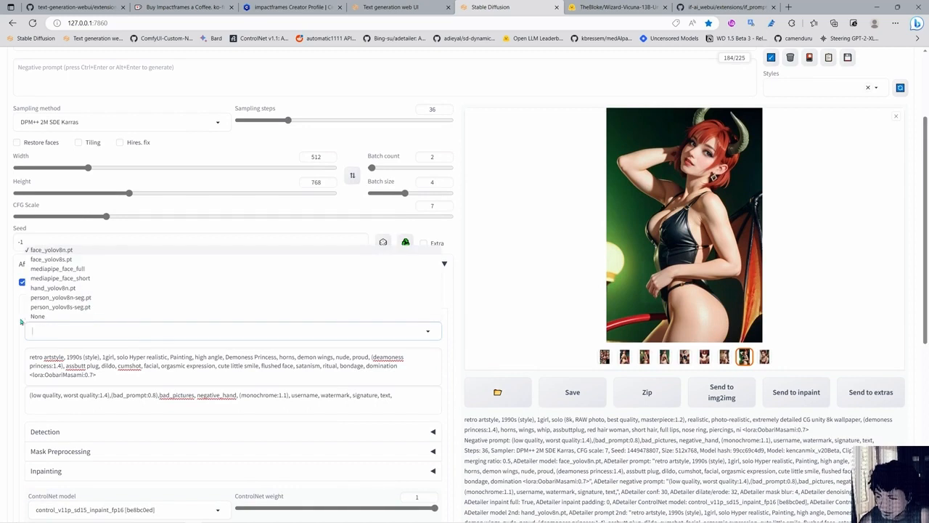
left_click(51, 250)
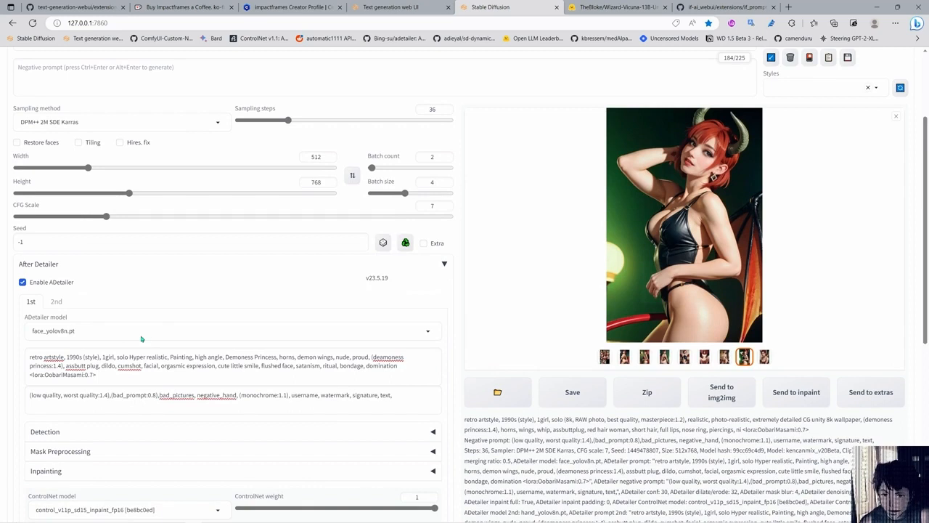
mouse_move(114, 340)
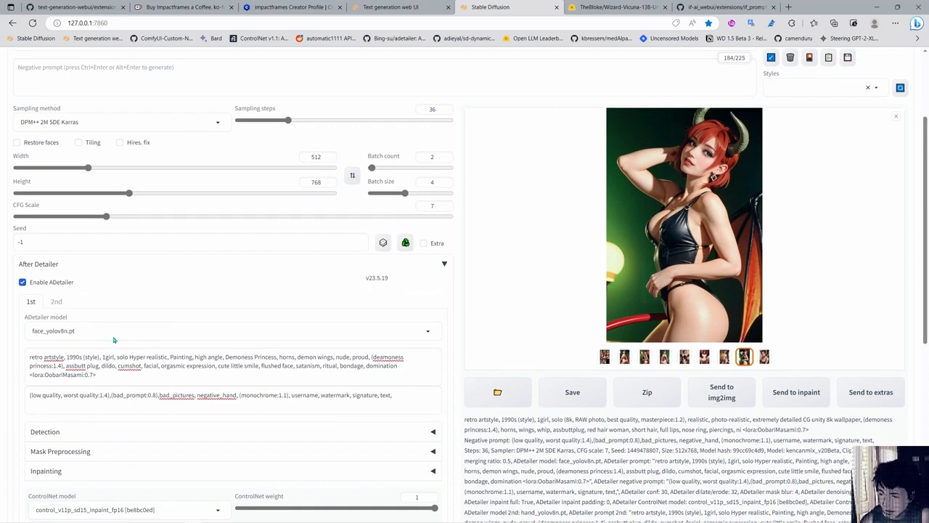
scroll("down", 3)
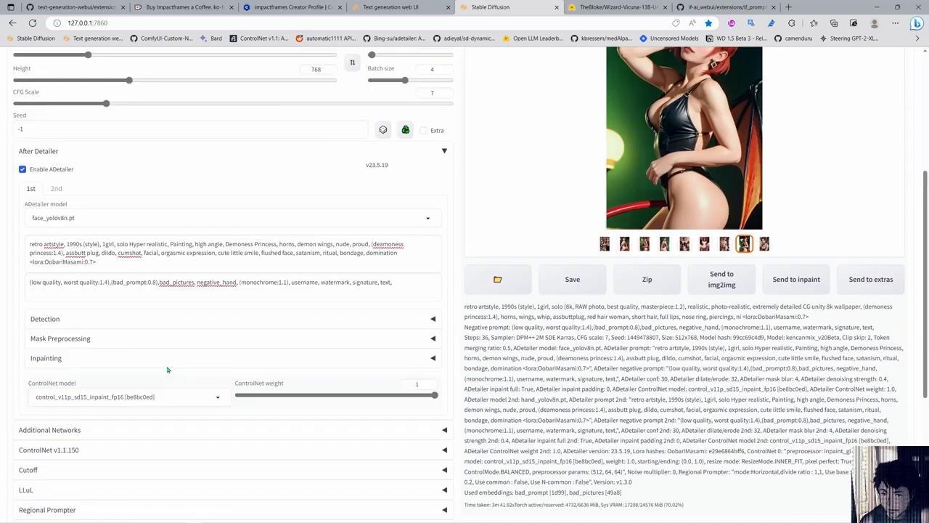
scroll("down", 3)
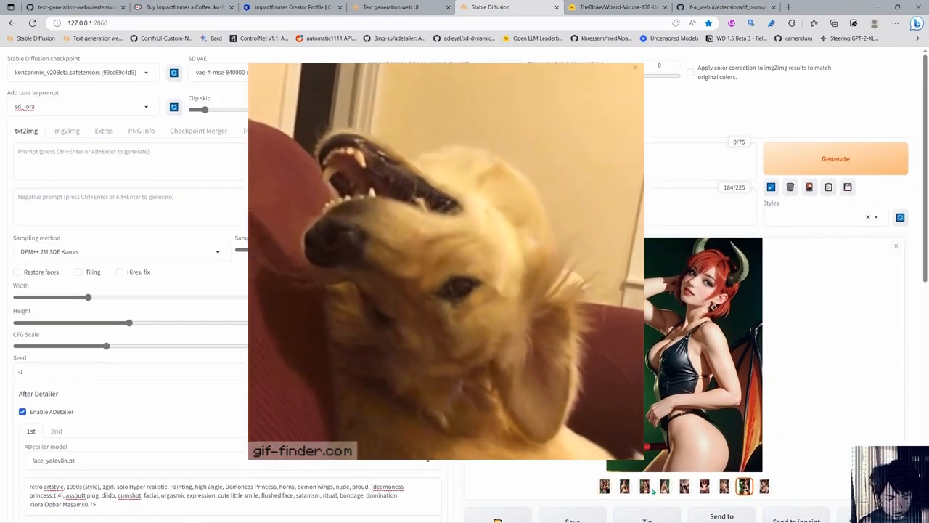
View the red-outfit demoness at full size, close it, then switch to the Civitai gallery tab
left_click(685, 354)
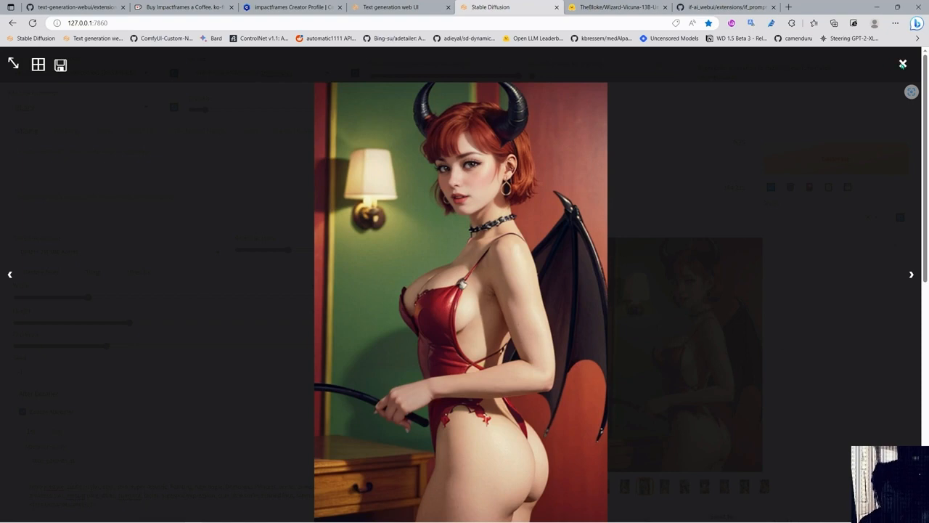
left_click(903, 64)
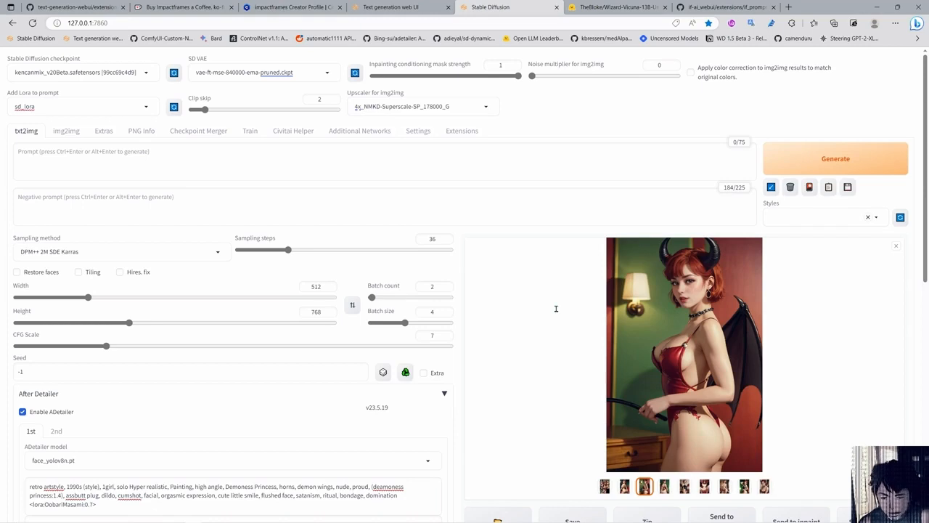
left_click(291, 8)
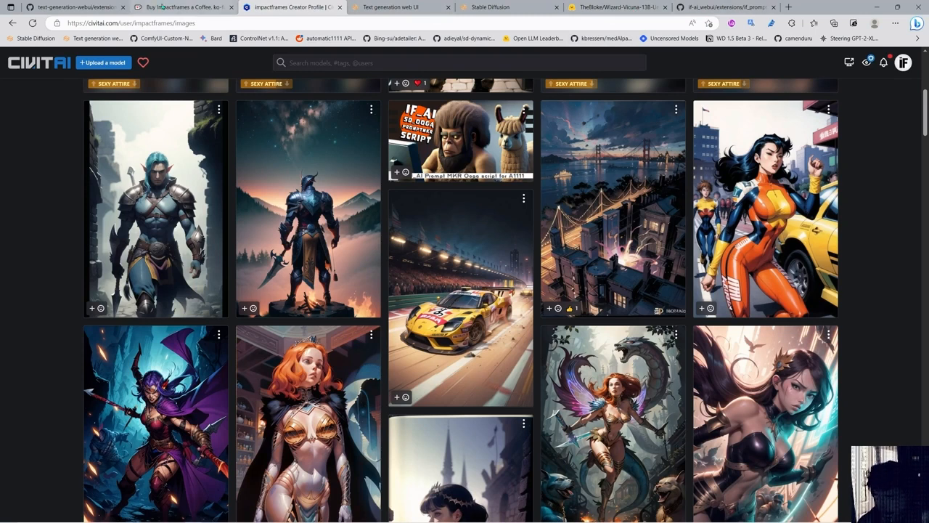
Show the Impactframes Ko-fi donation page, then switch to the Wizard-Vicuna model tab
left_click(180, 6)
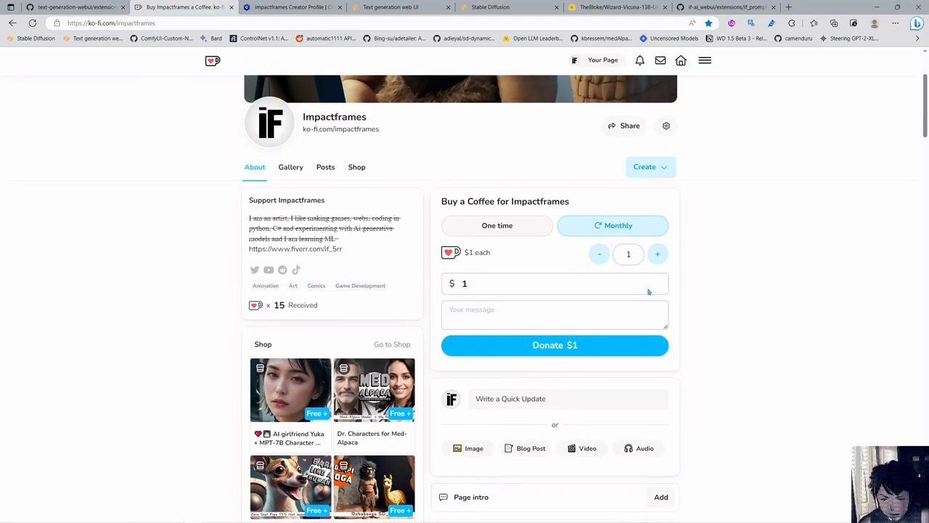
scroll("up", 3)
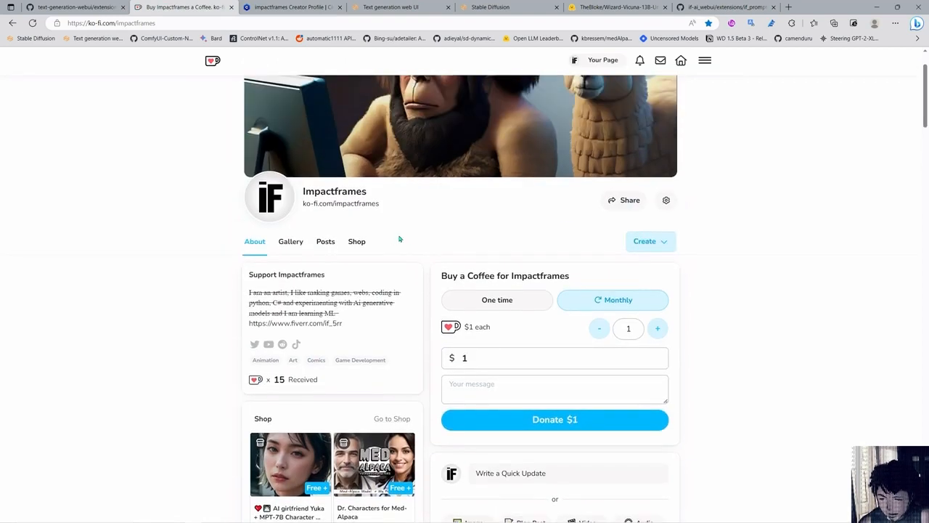
scroll("down", 3)
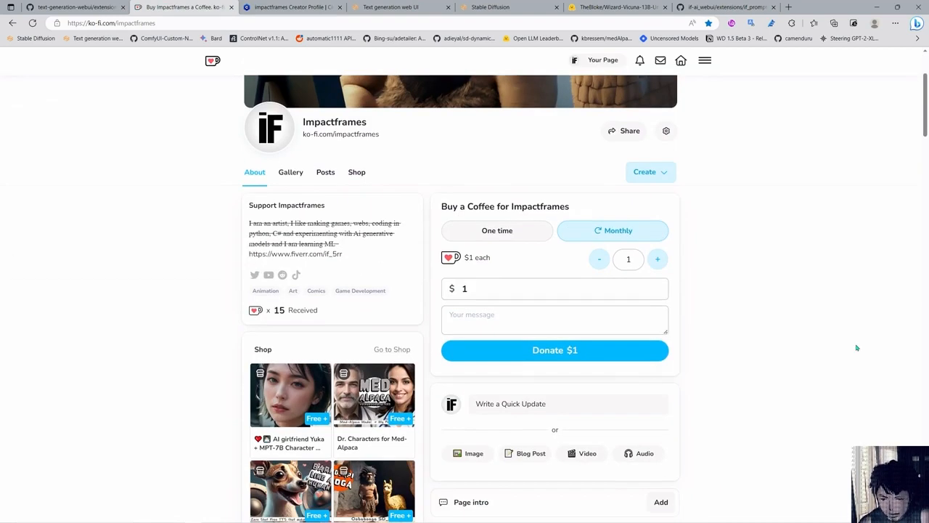
left_click(617, 6)
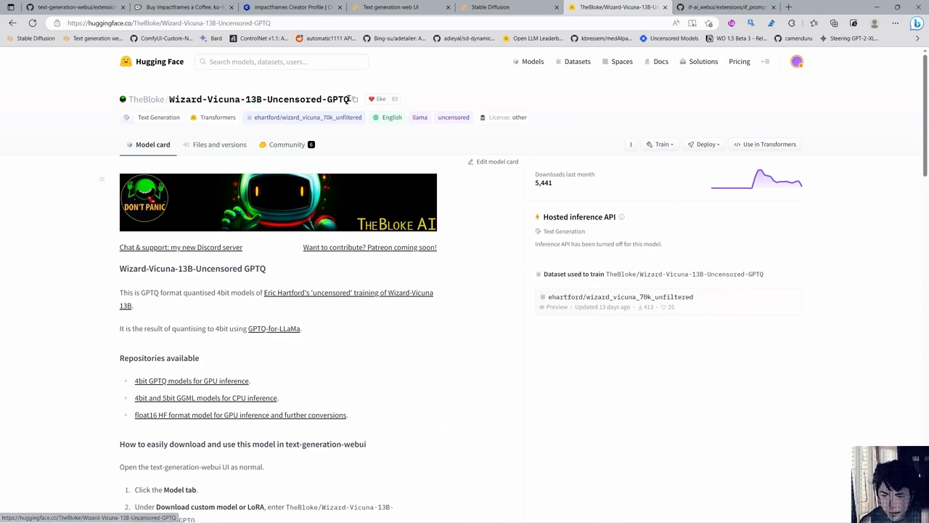
mouse_move(457, 213)
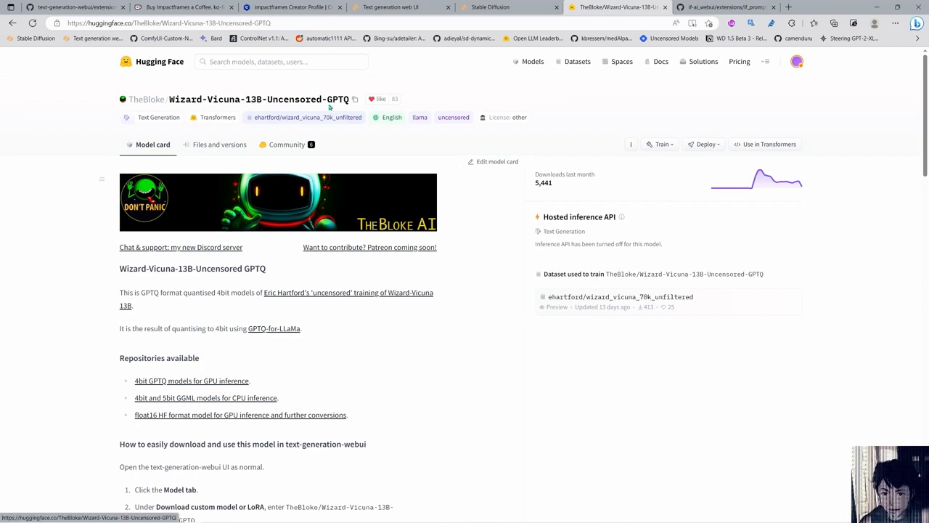
mouse_move(511, 394)
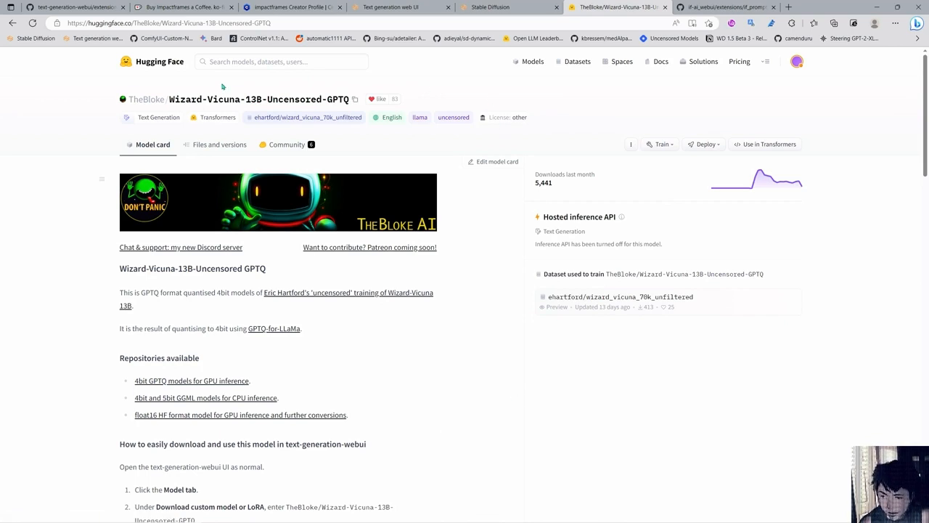
mouse_move(379, 110)
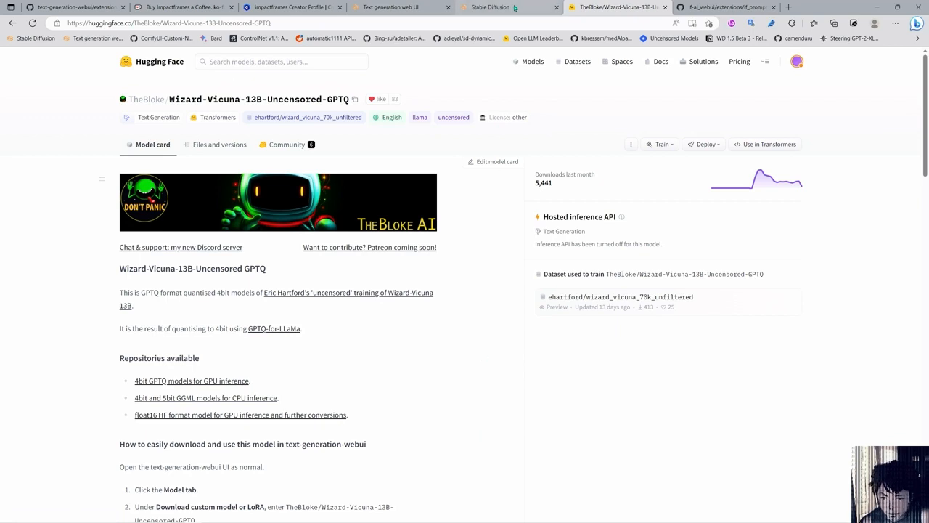
Leave the Wizard-Vicuna-13B-Uncensored-GPTQ model card and return to the Stable Diffusion tab
left_click(508, 6)
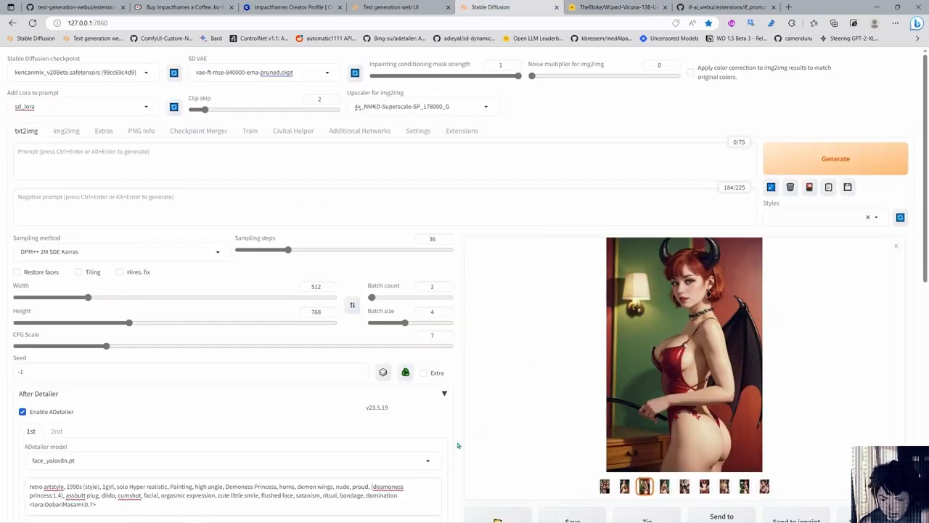
Review the generation info, then enlarge the green-background demoness in black leather to full view
scroll("down", 3)
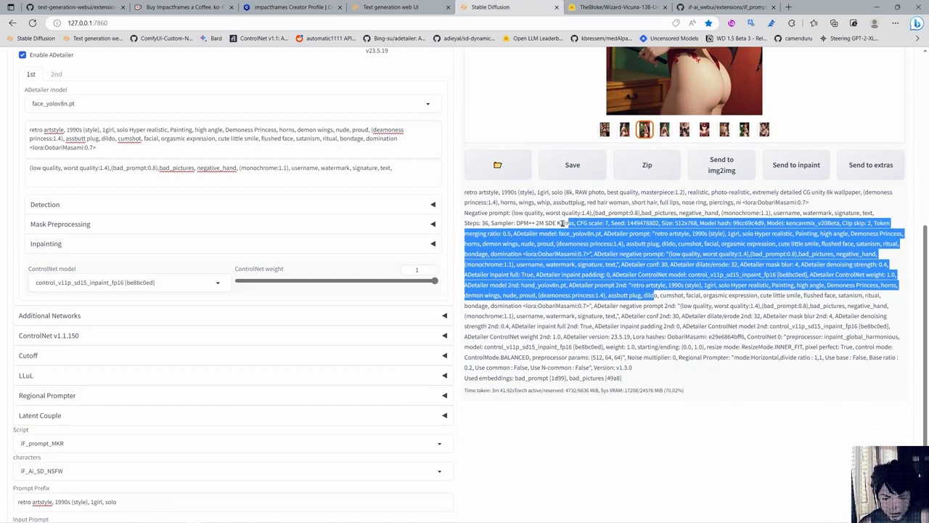
scroll("up", 3)
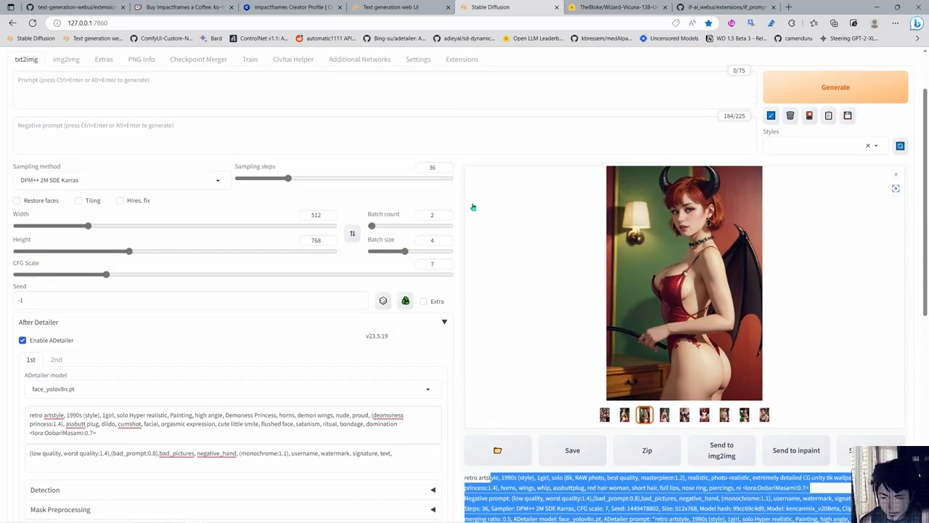
scroll("down", 3)
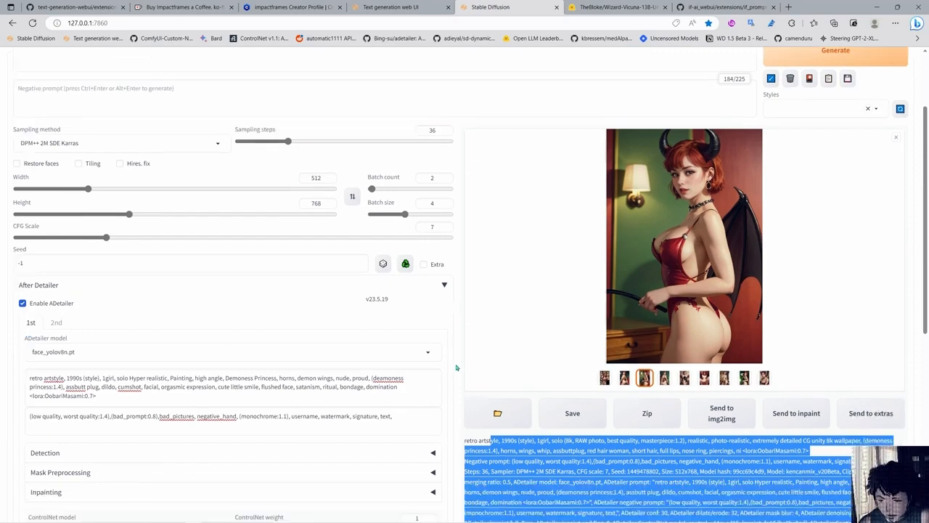
scroll("down", 3)
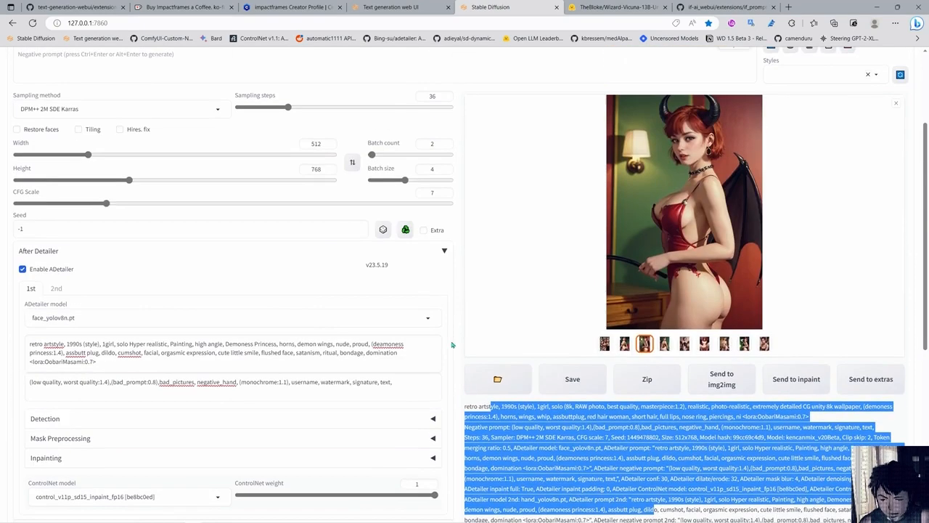
scroll("up", 3)
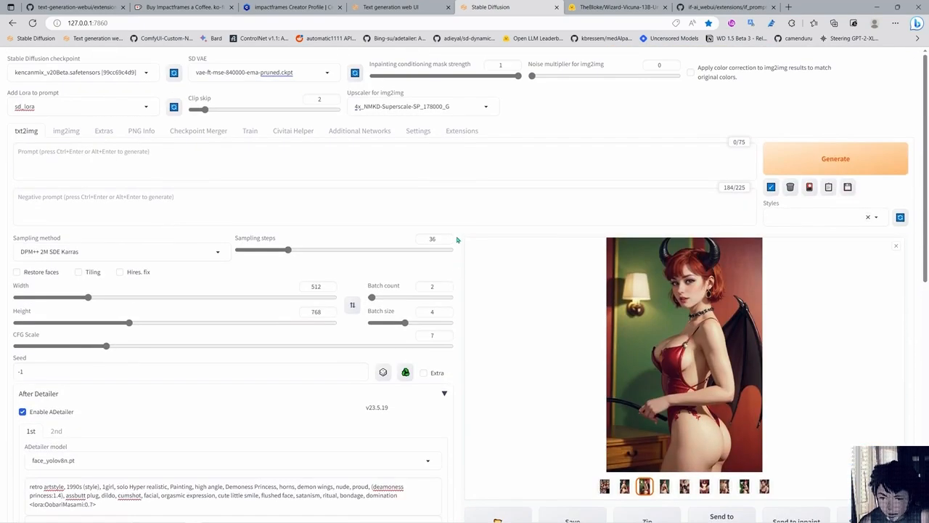
mouse_move(311, 246)
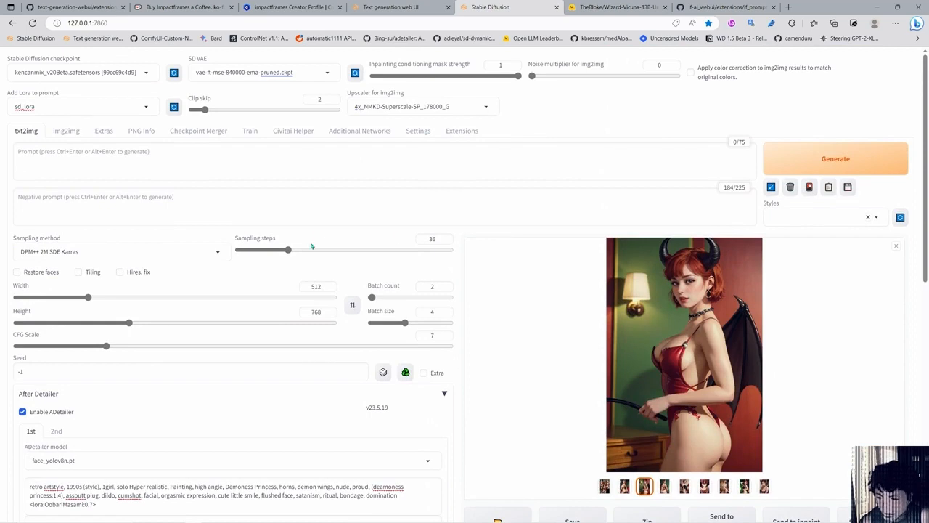
mouse_move(299, 272)
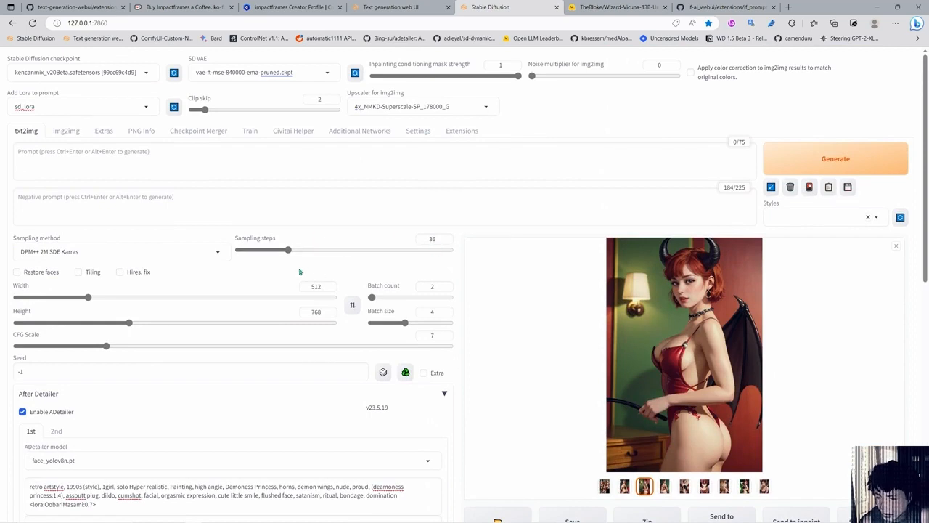
mouse_move(151, 319)
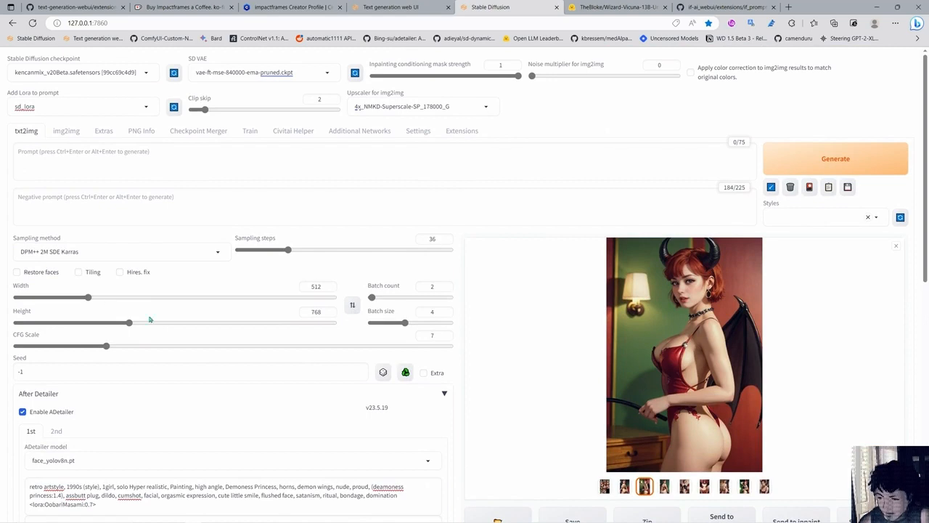
mouse_move(460, 383)
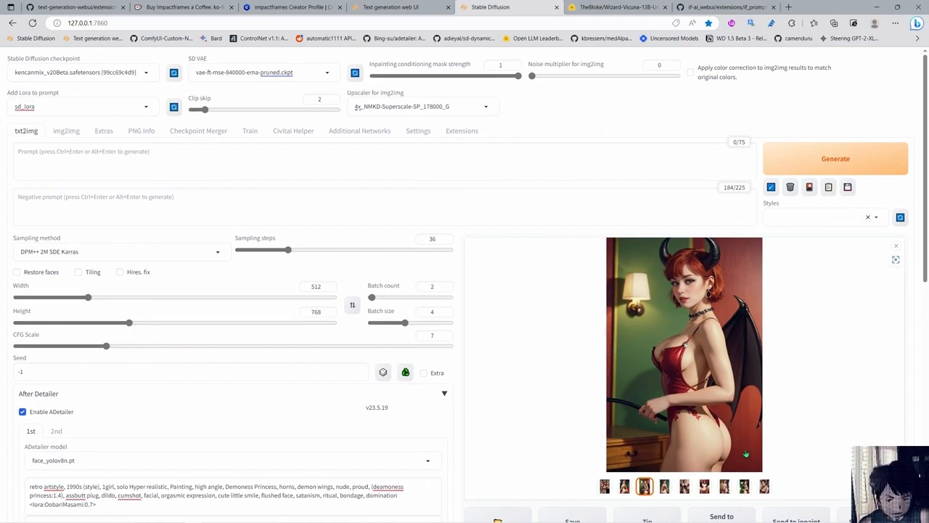
scroll("down", 3)
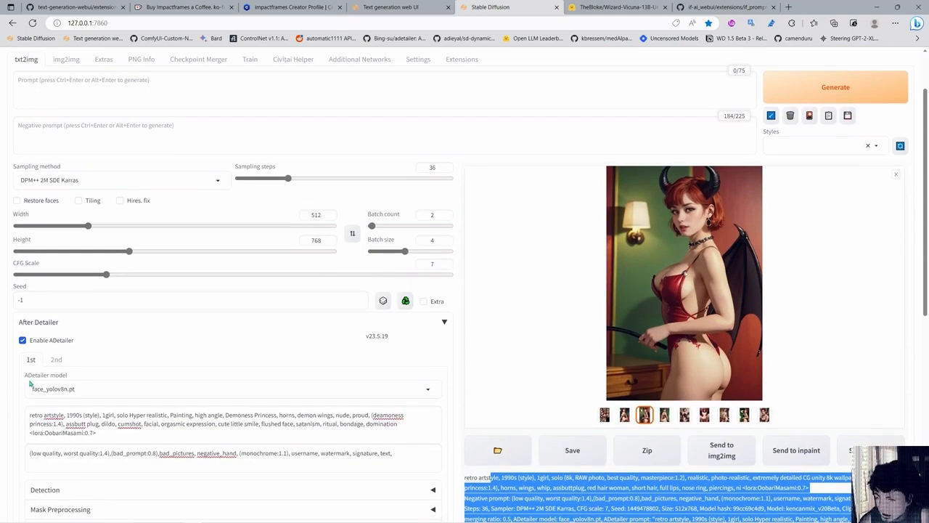
mouse_move(444, 370)
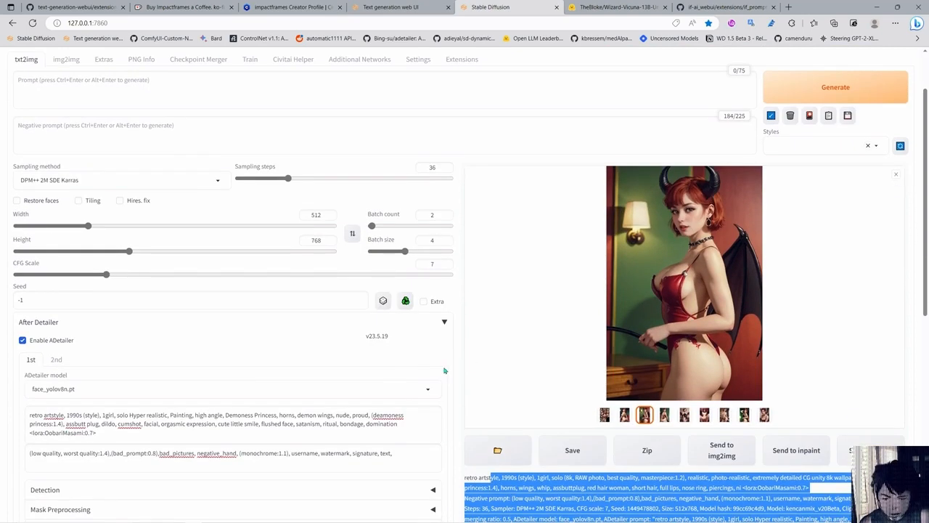
mouse_move(459, 360)
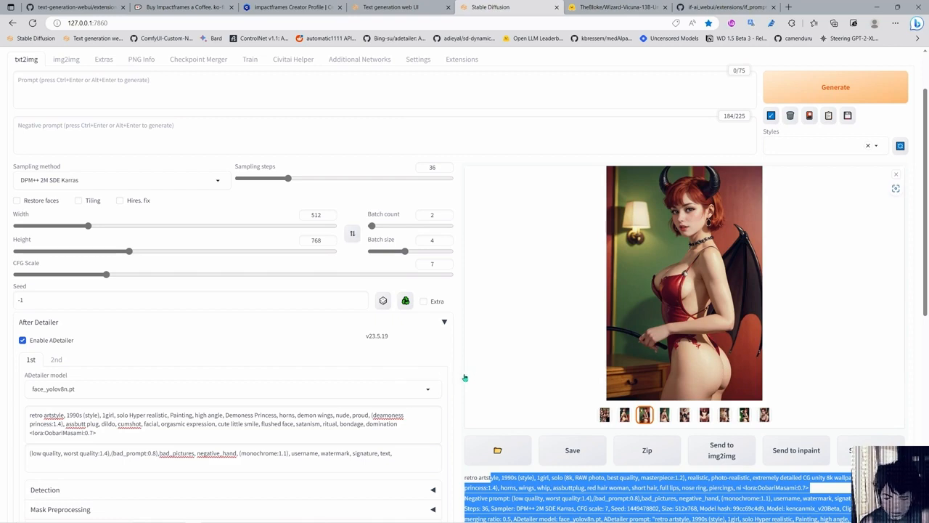
mouse_move(275, 366)
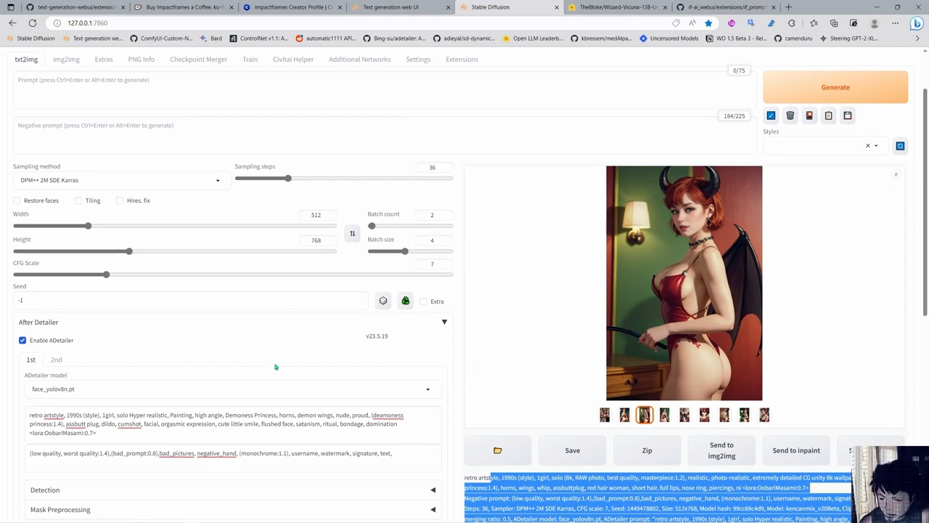
mouse_move(460, 337)
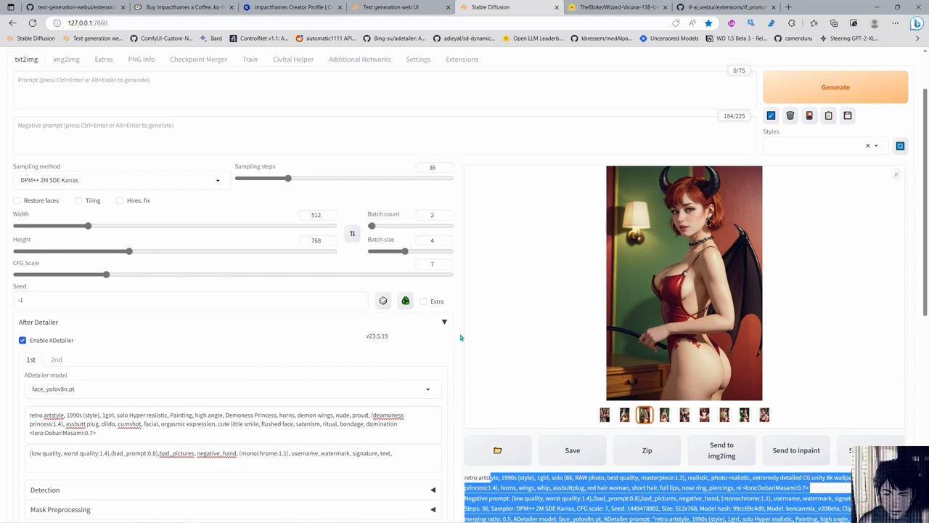
scroll("up", 3)
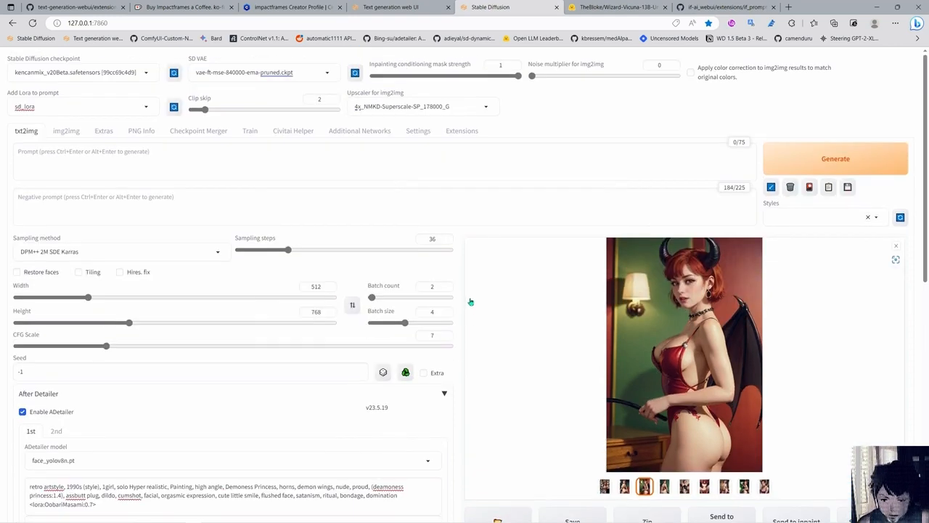
mouse_move(778, 485)
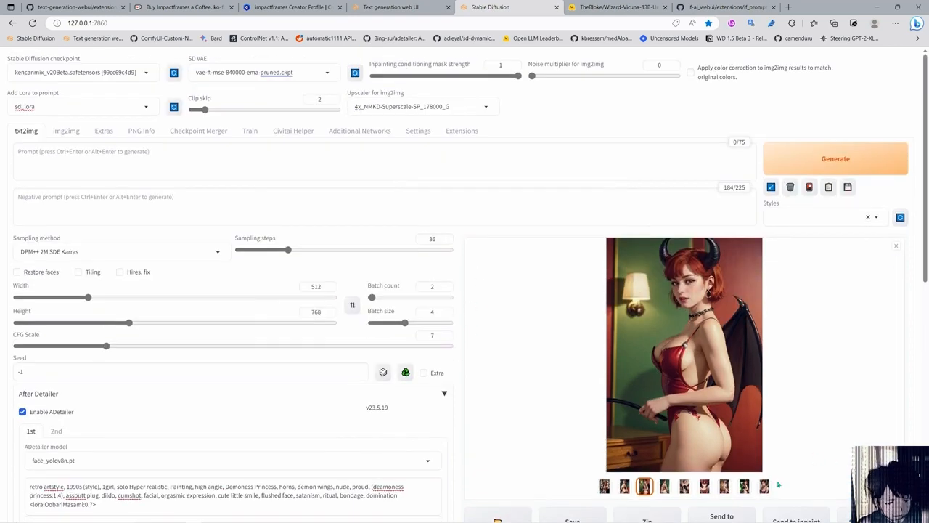
left_click(684, 354)
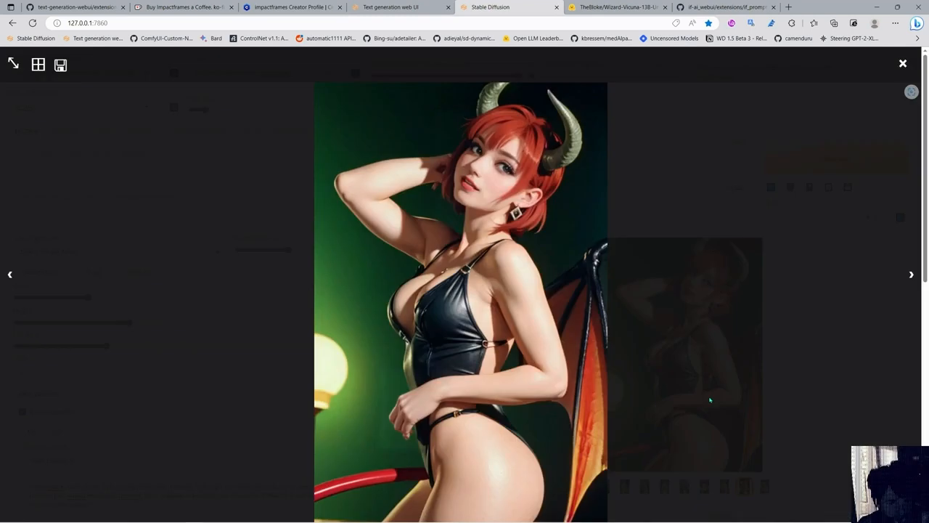